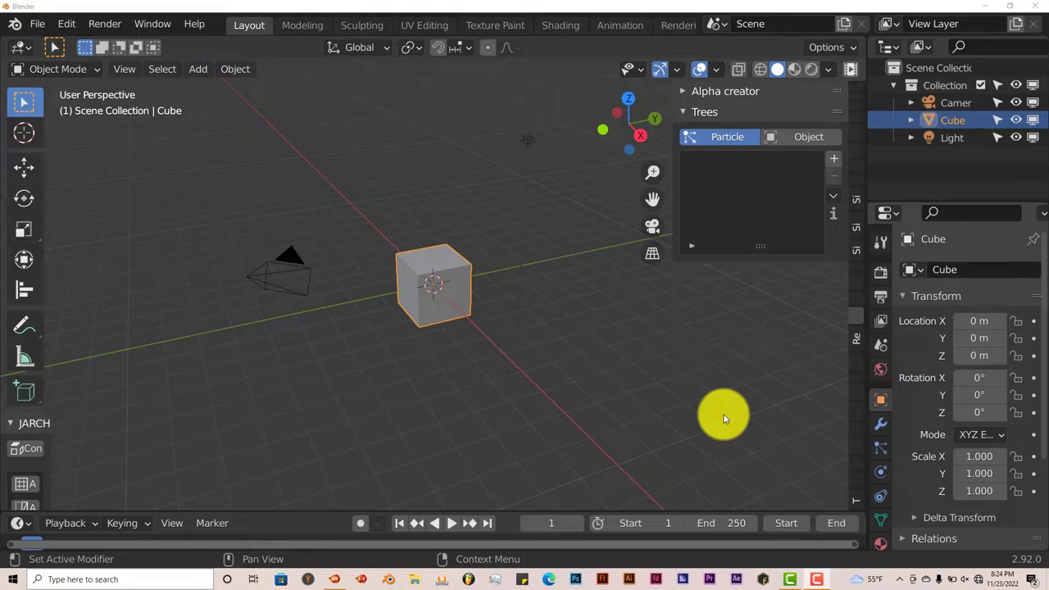
mouse_move(699, 441)
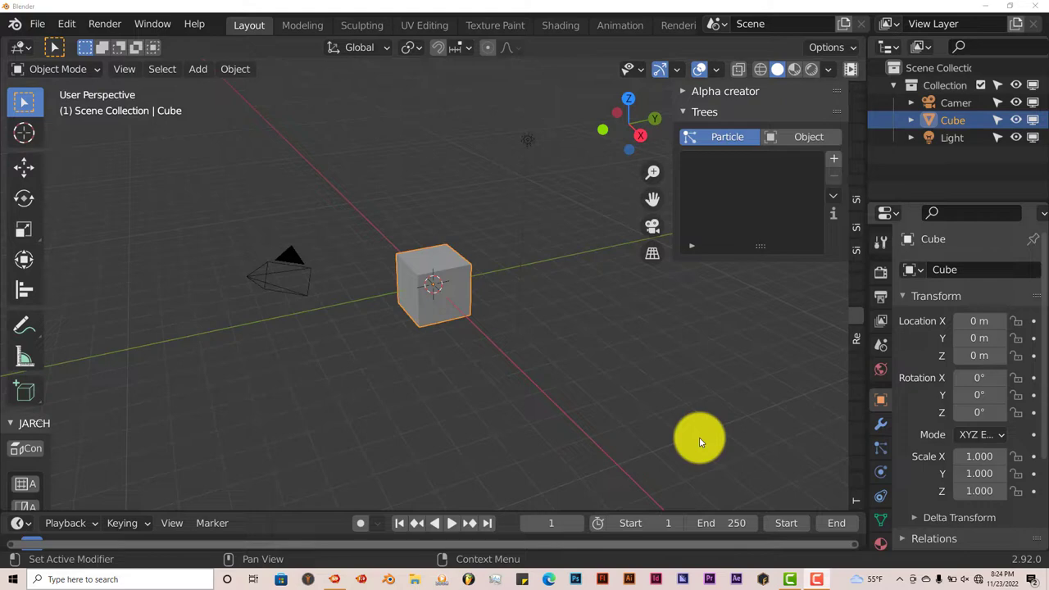
mouse_move(588, 453)
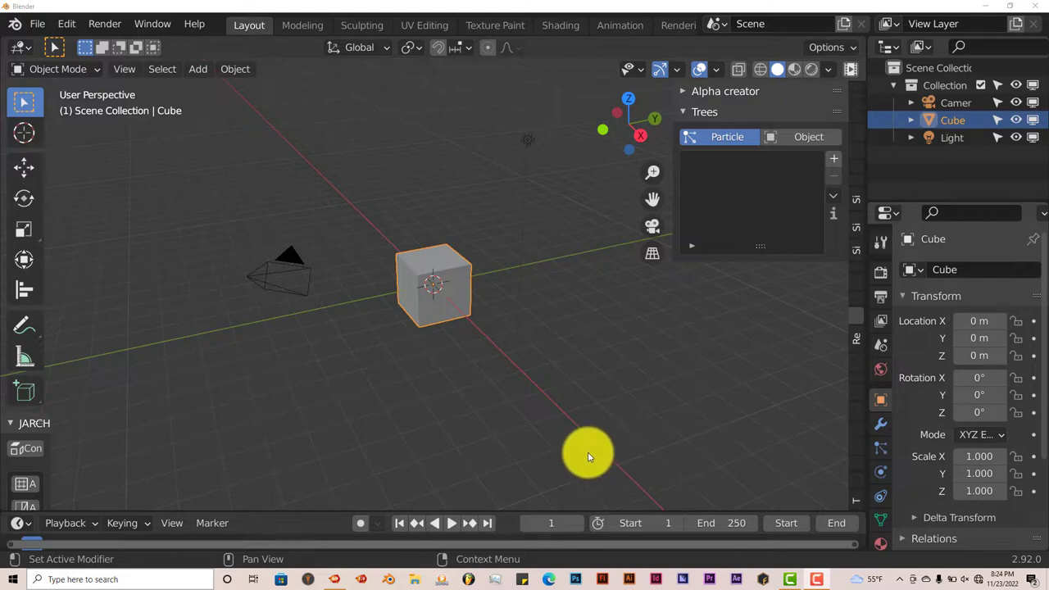
mouse_move(500, 442)
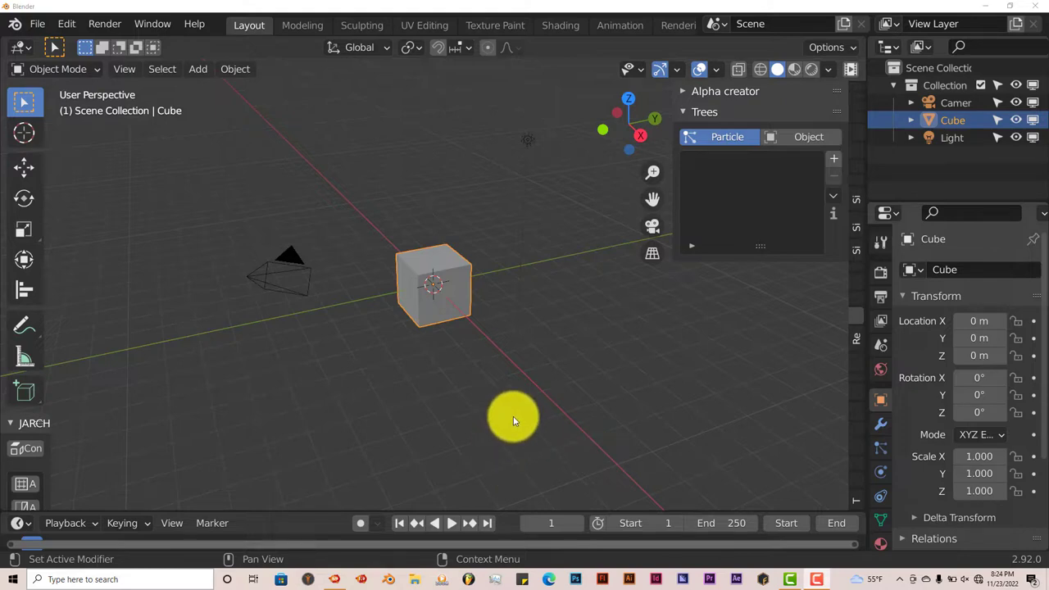
mouse_move(503, 446)
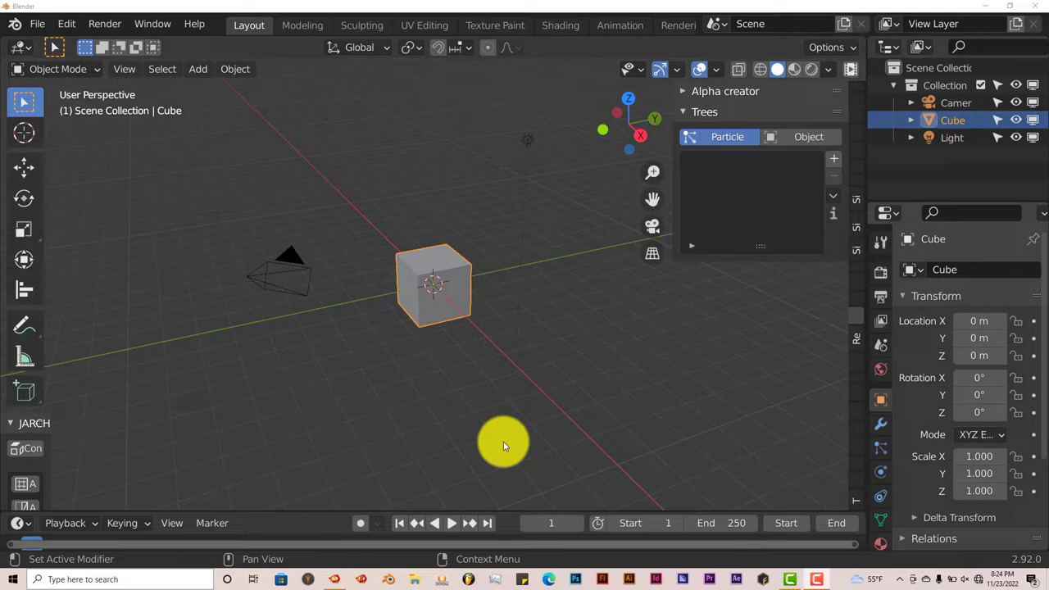
mouse_move(498, 443)
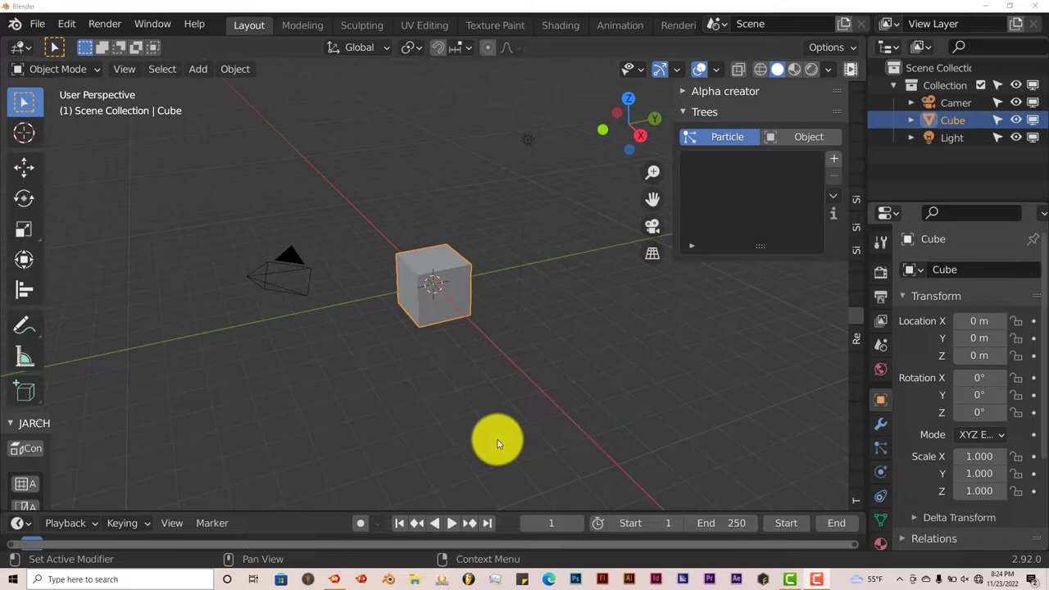
Search 'alp' in Preferences Add-ons and tick Object: Alpha Trees.
click(66, 23)
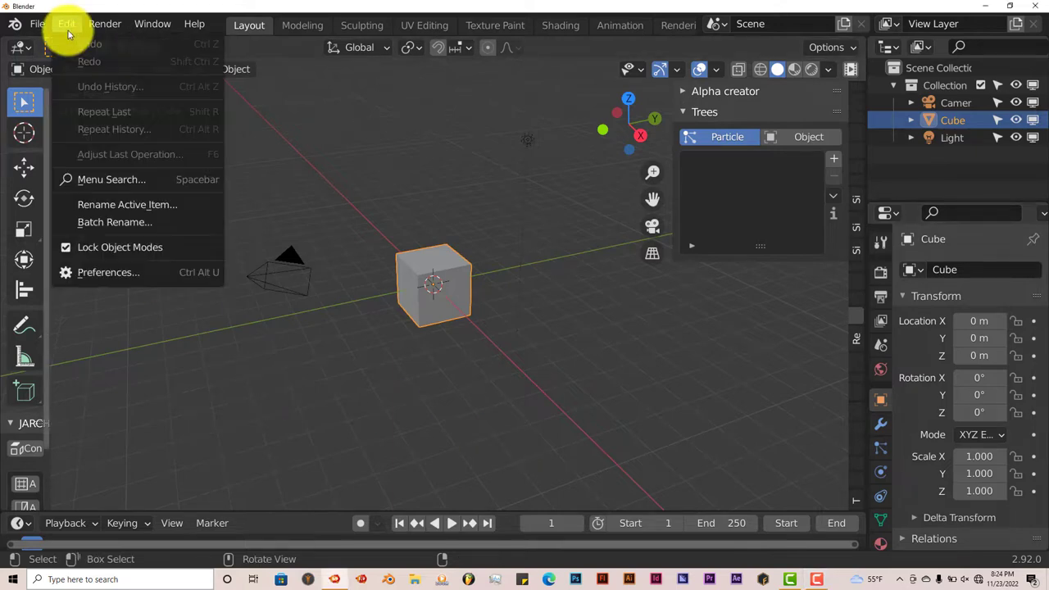
click(108, 272)
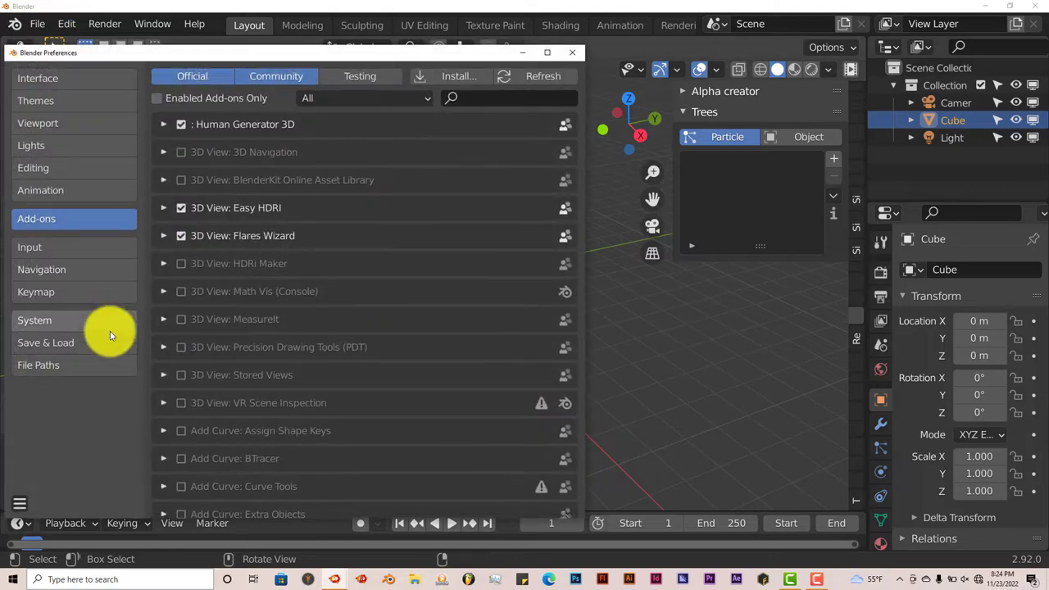
click(459, 76)
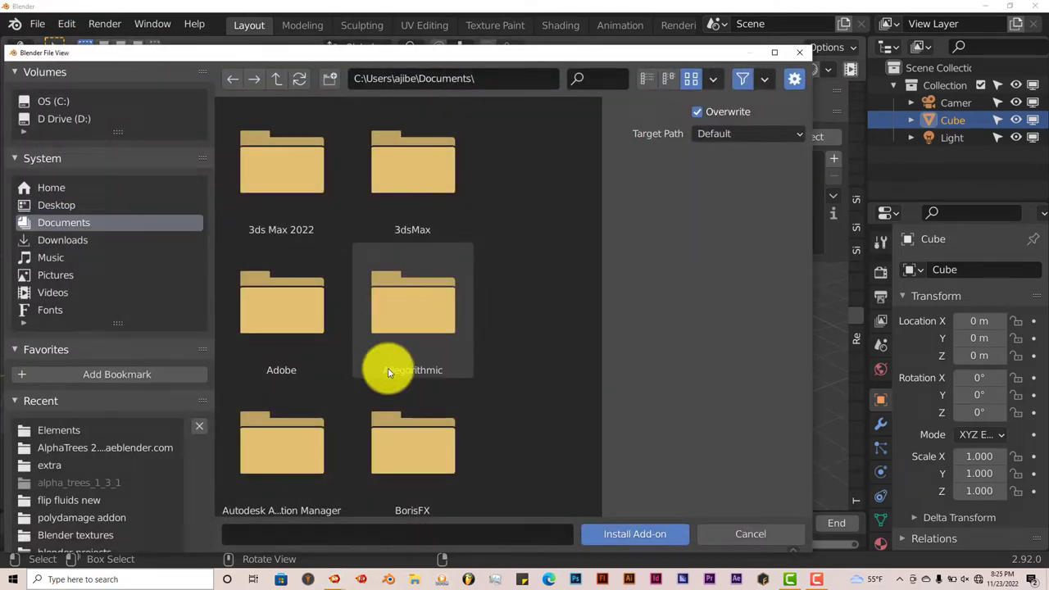
mouse_move(571, 370)
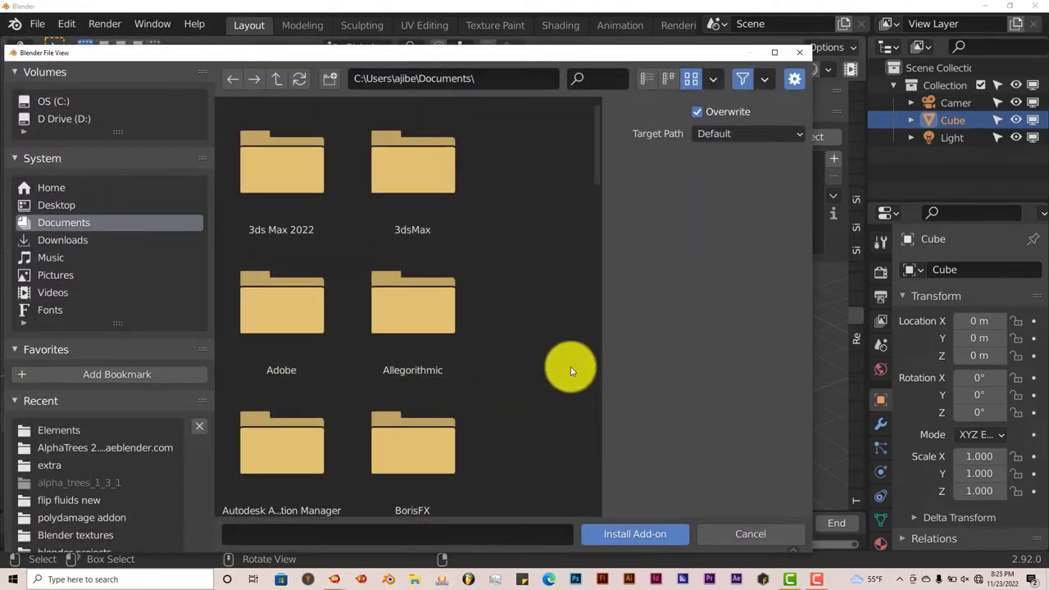
mouse_move(773, 123)
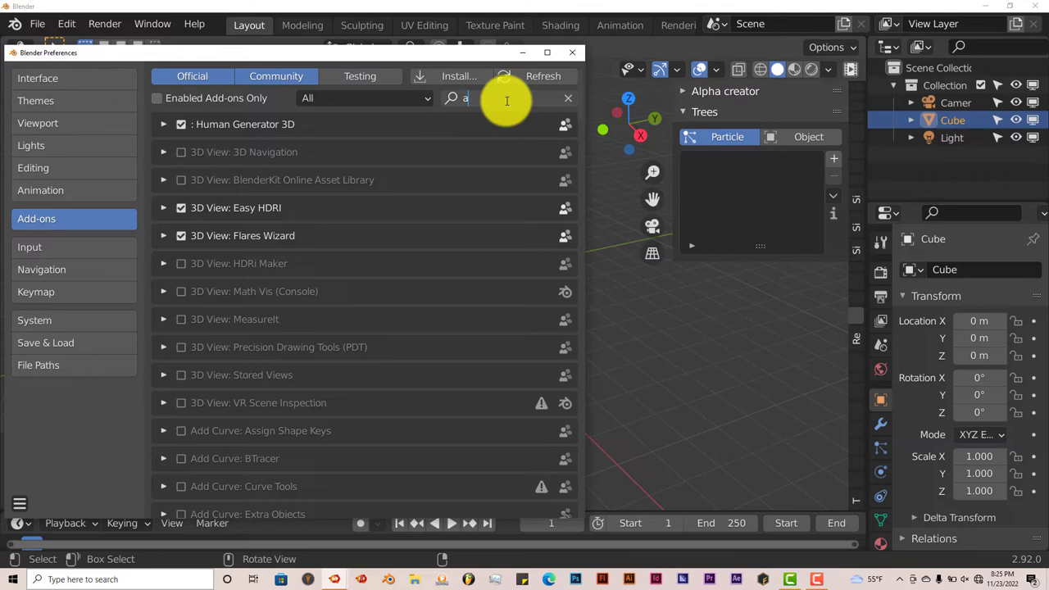
text(lp)
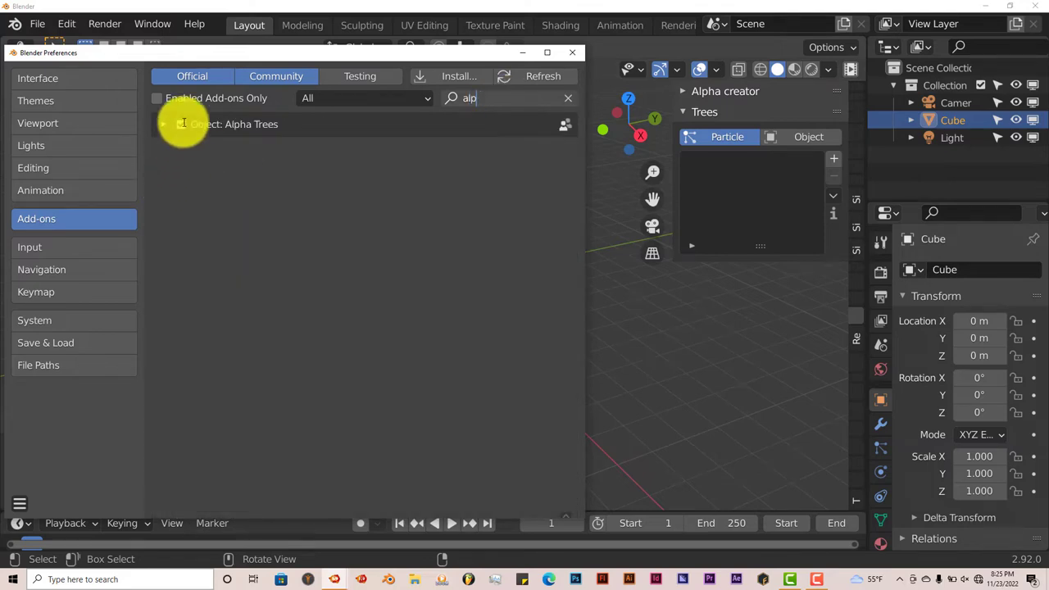
click(181, 124)
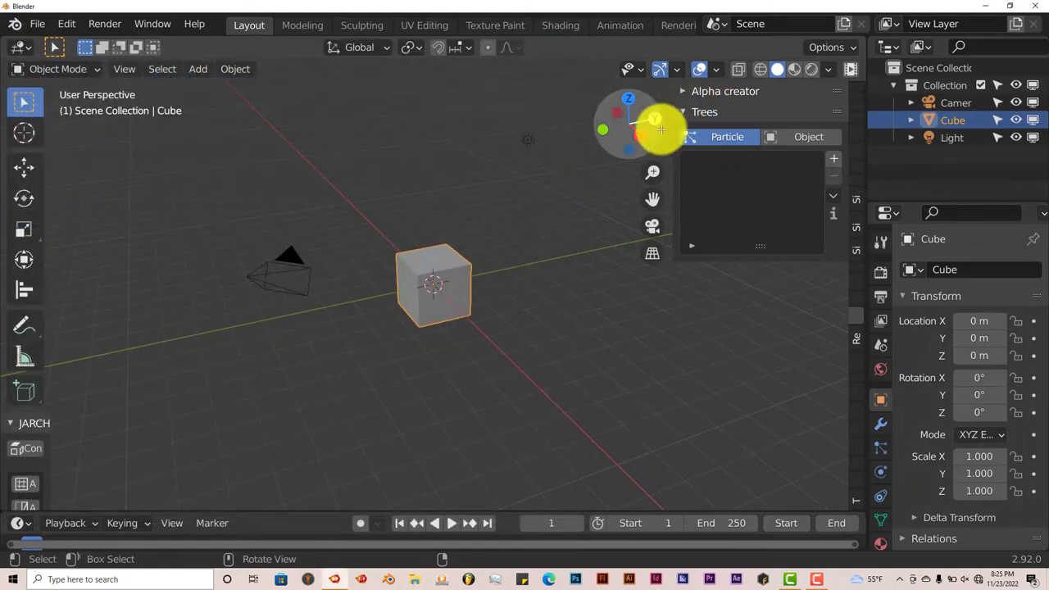
mouse_move(684, 270)
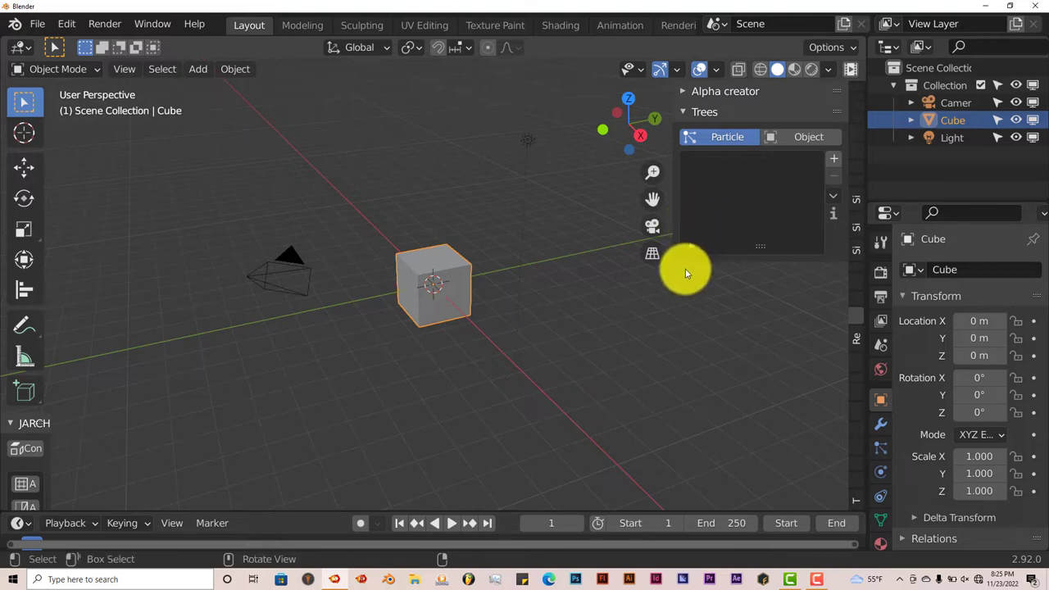
mouse_move(590, 415)
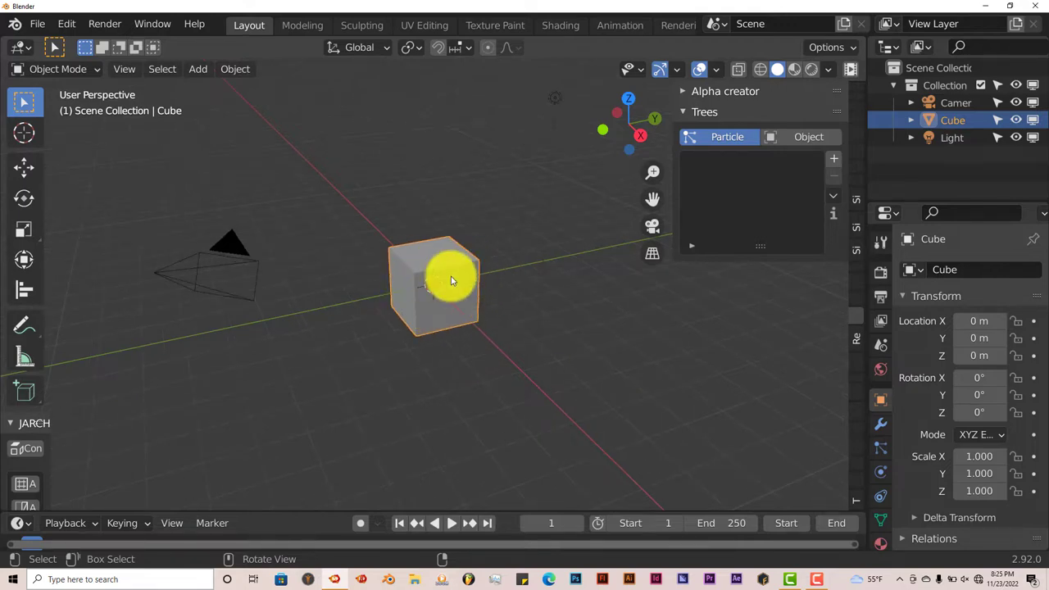
Delete the default cube and add a mesh plane.
key(x)
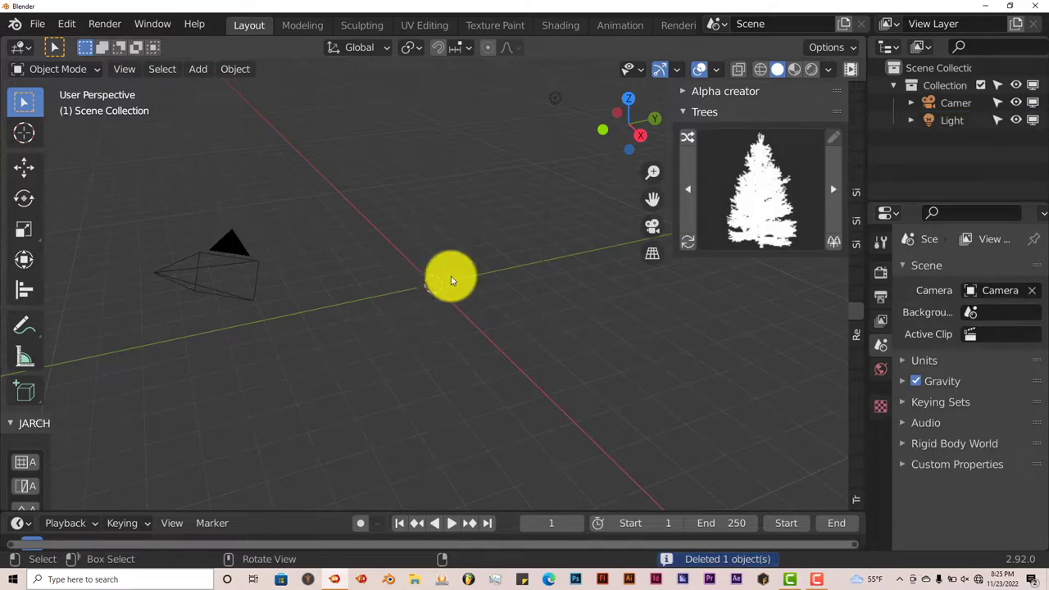
click(197, 68)
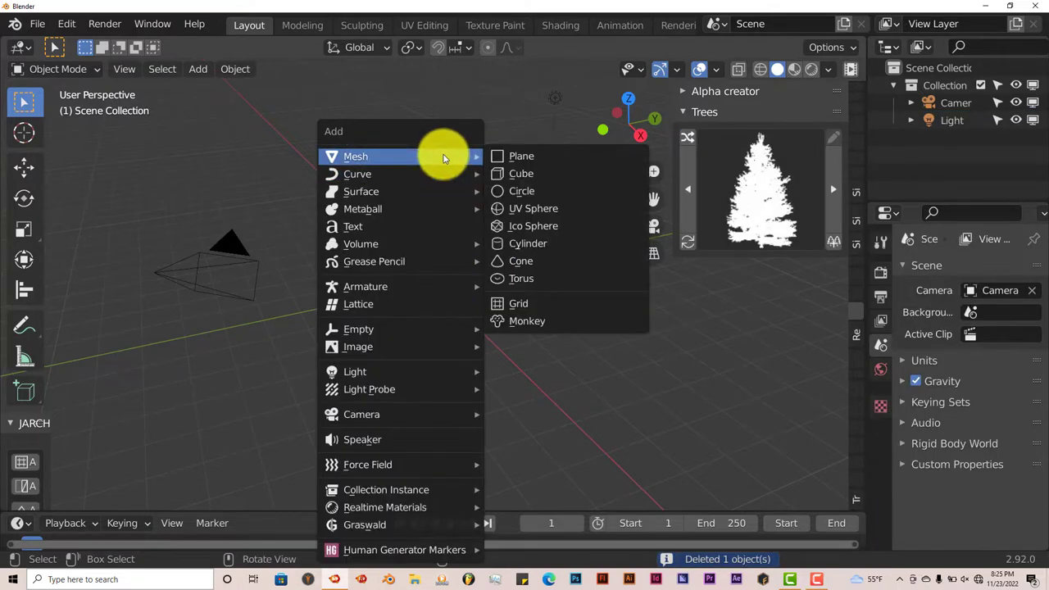
click(521, 155)
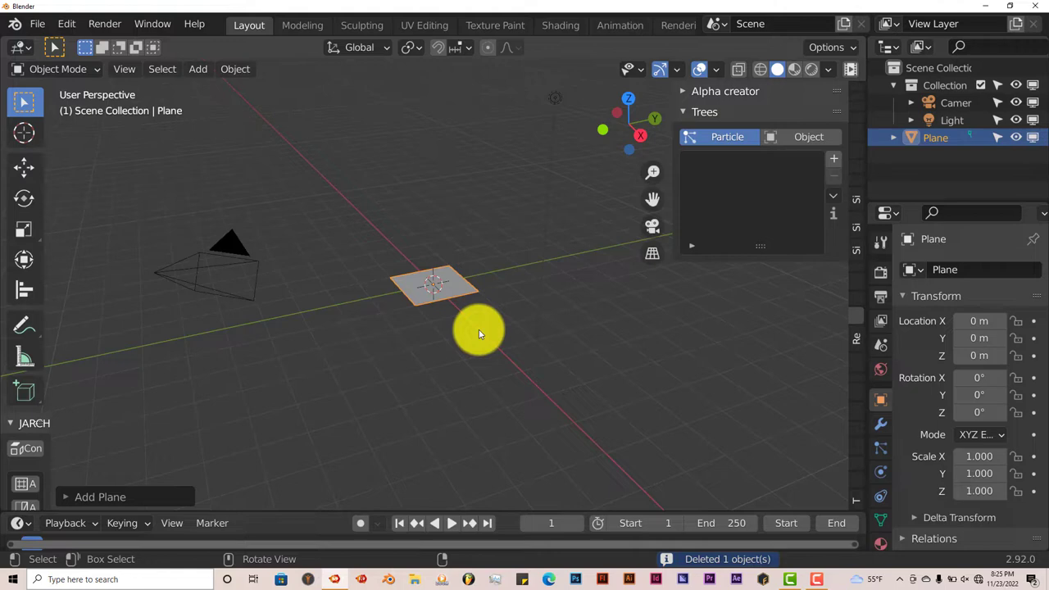
Scale the plane up about 9.27 and apply its scale.
key(s)
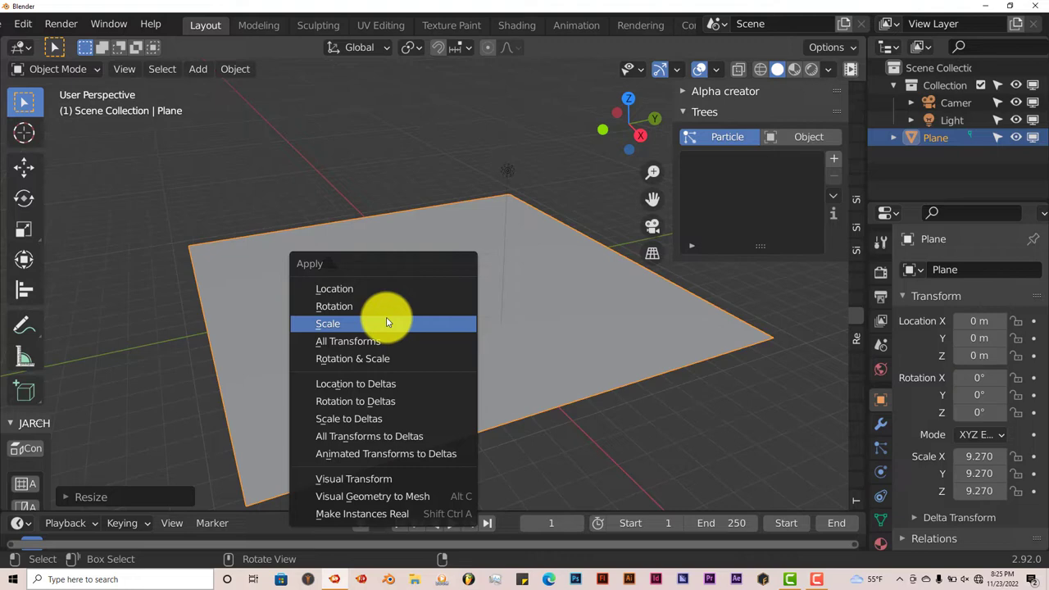
click(327, 323)
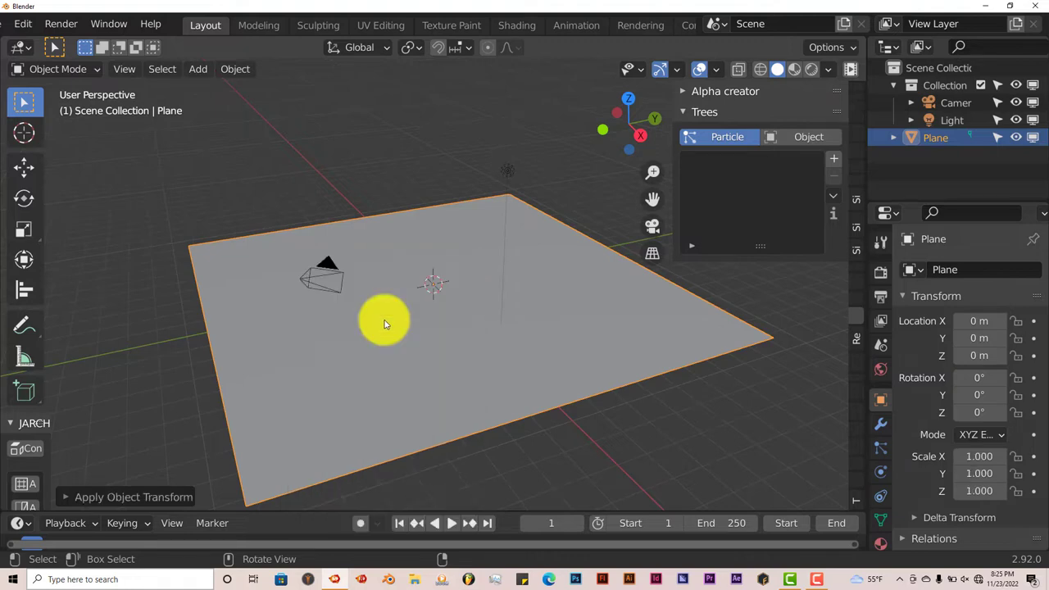
mouse_move(459, 349)
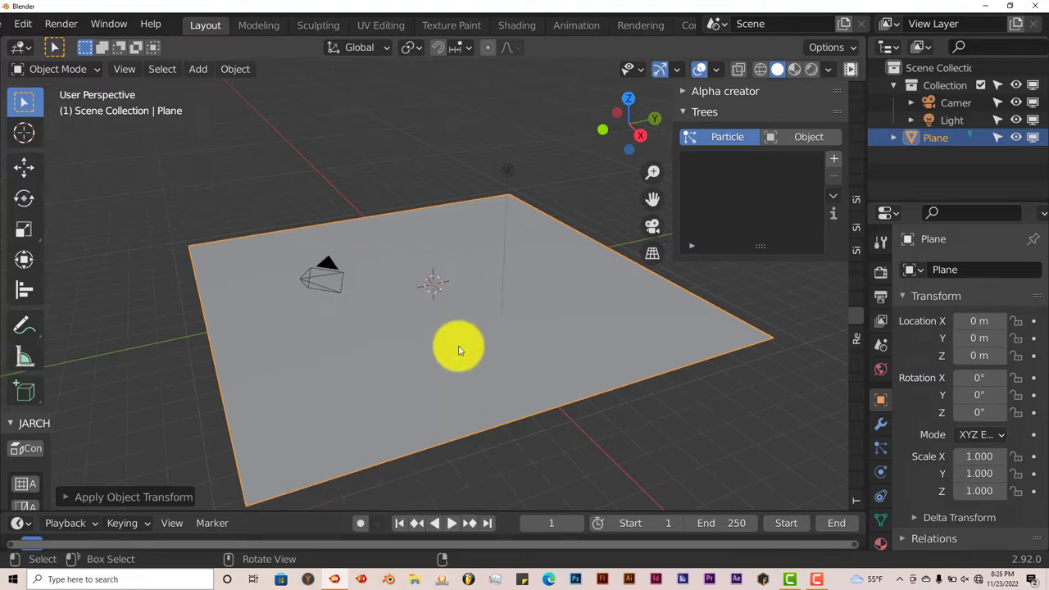
drag(459, 348, 504, 275)
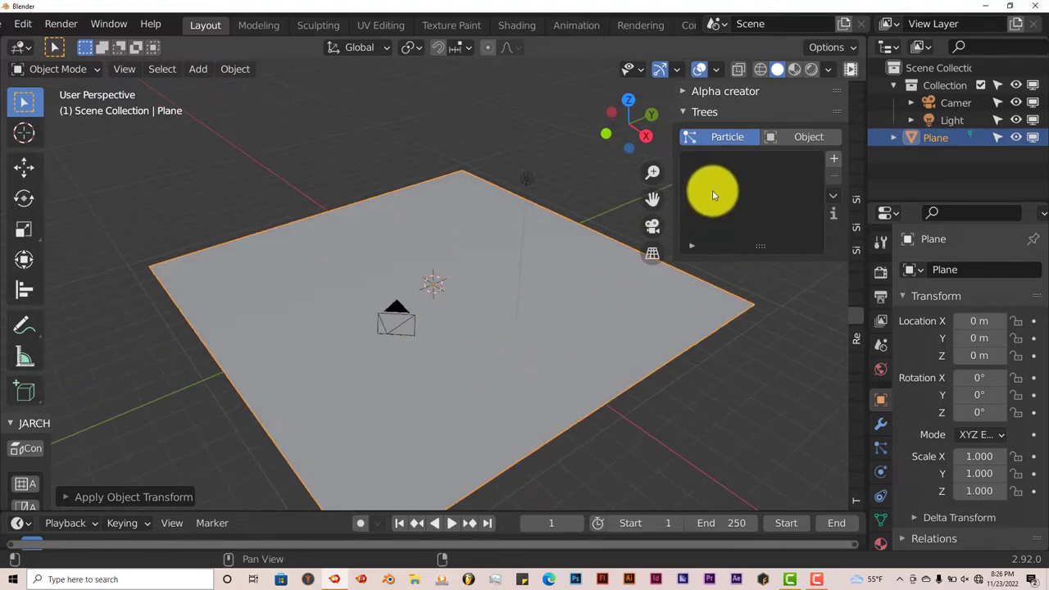
mouse_move(760, 168)
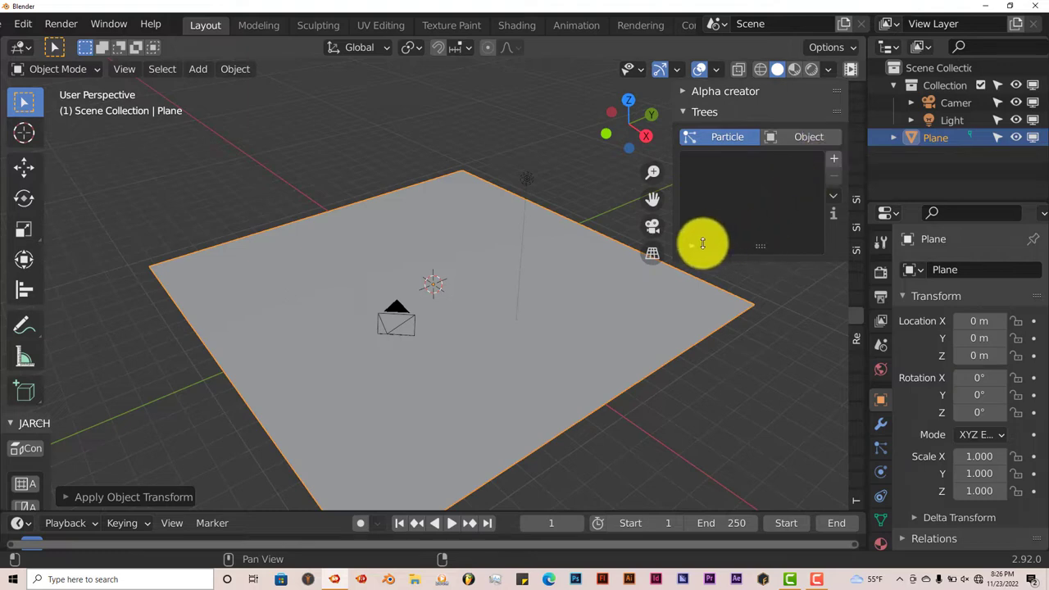
mouse_move(727, 137)
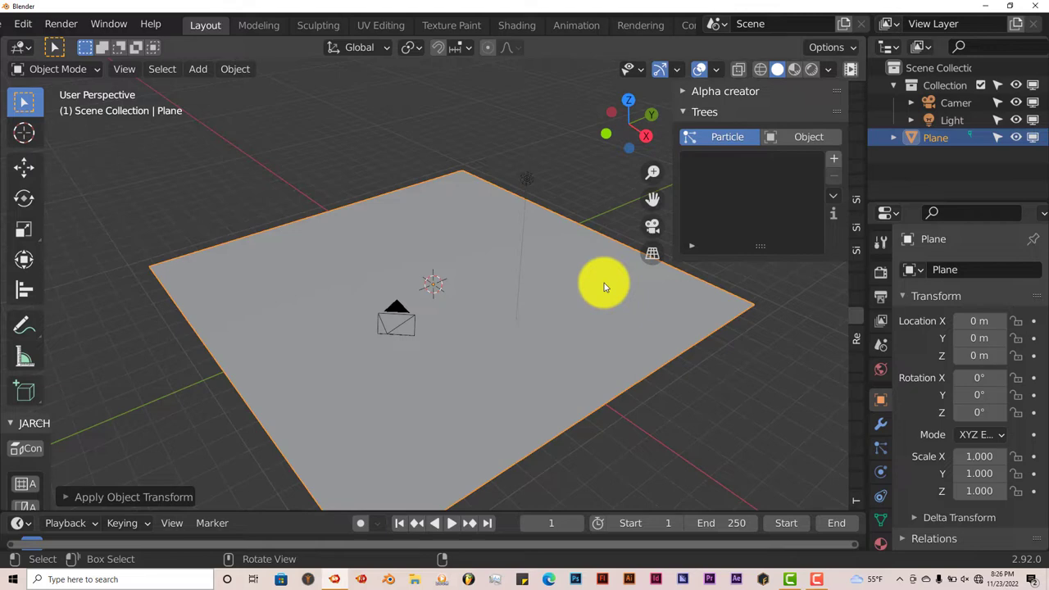
mouse_move(545, 300)
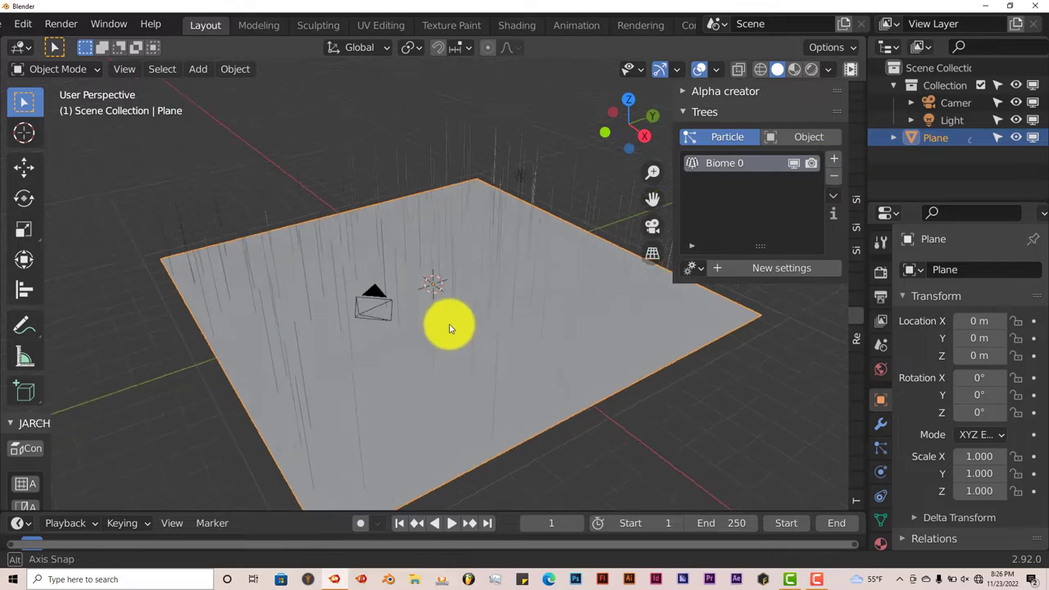
Orbit the view around the plane carrying Biome 0's tree stems.
drag(448, 328, 258, 295)
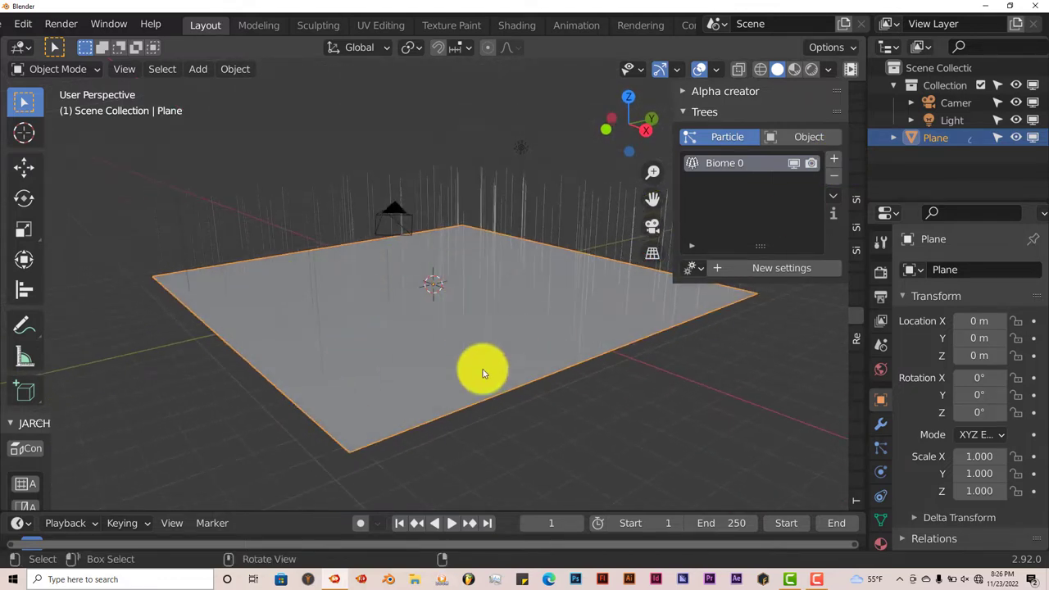
mouse_move(529, 345)
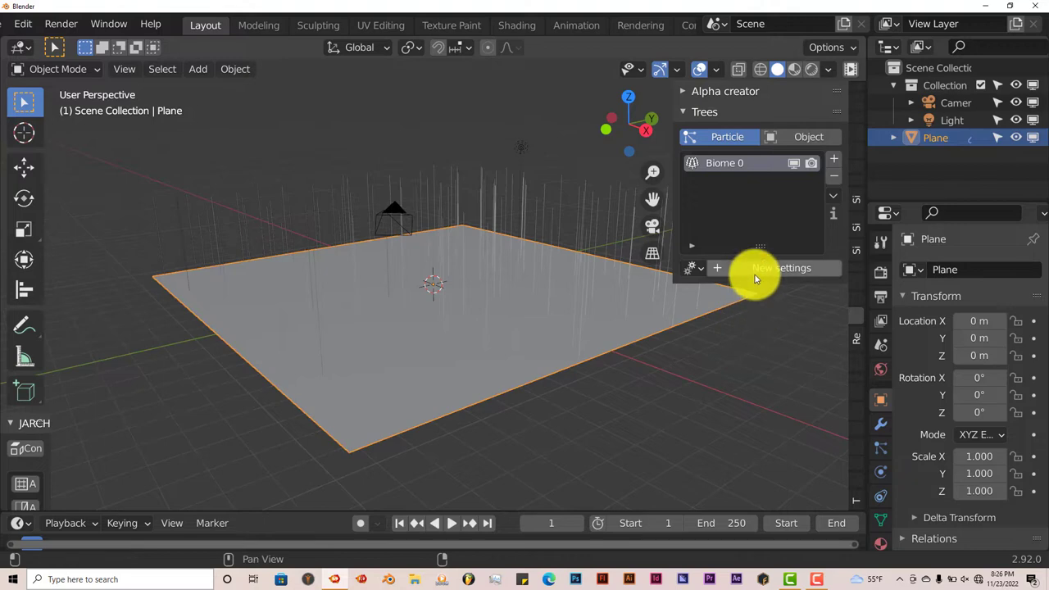
Create tree settings with Scale 0.080, Random scale 0.432, Random rotation 0.05.
click(781, 267)
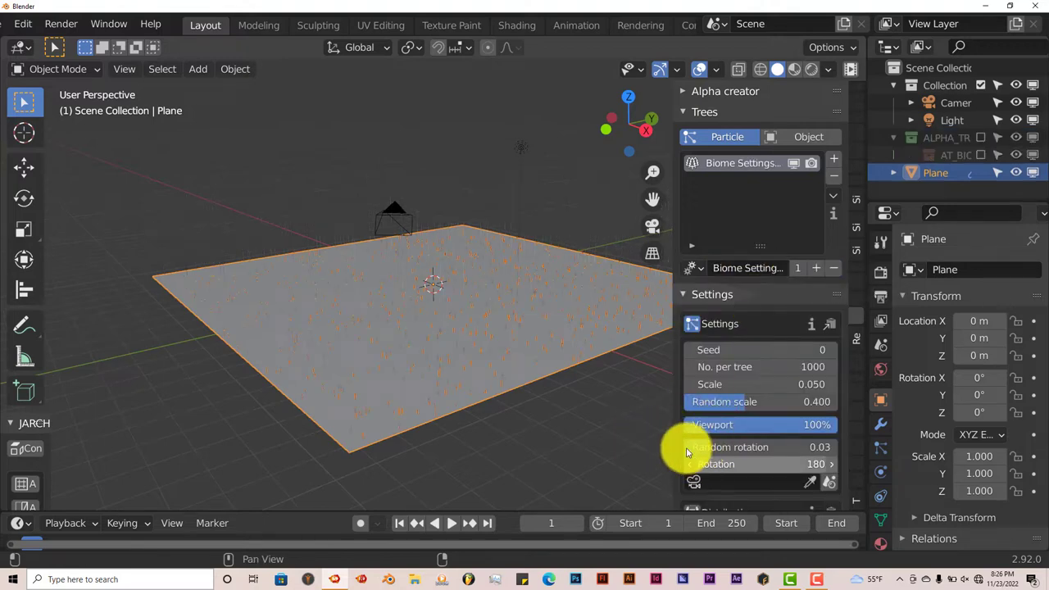
mouse_move(744, 425)
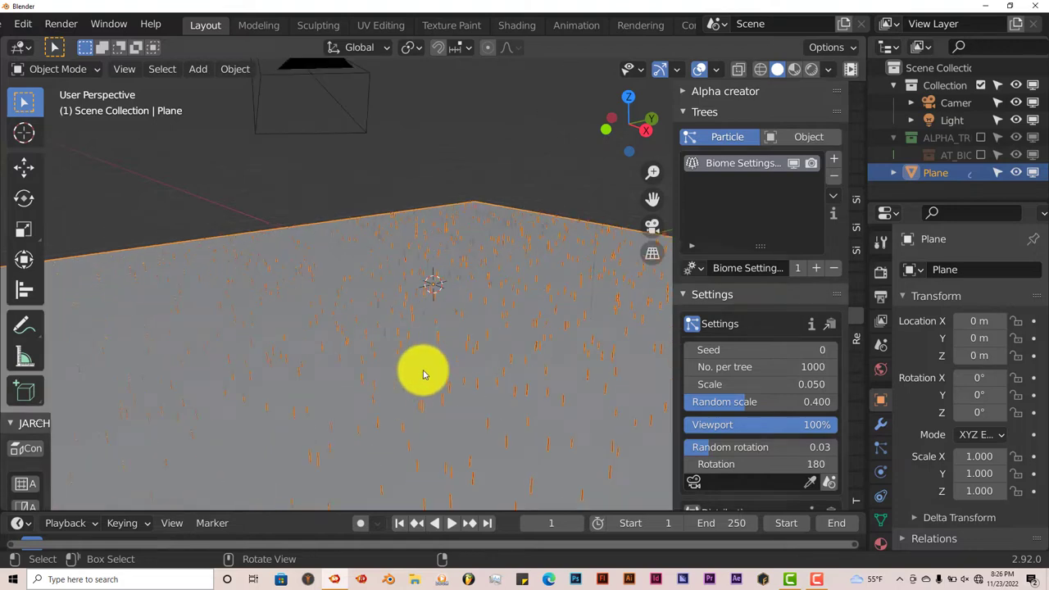
drag(422, 375, 435, 424)
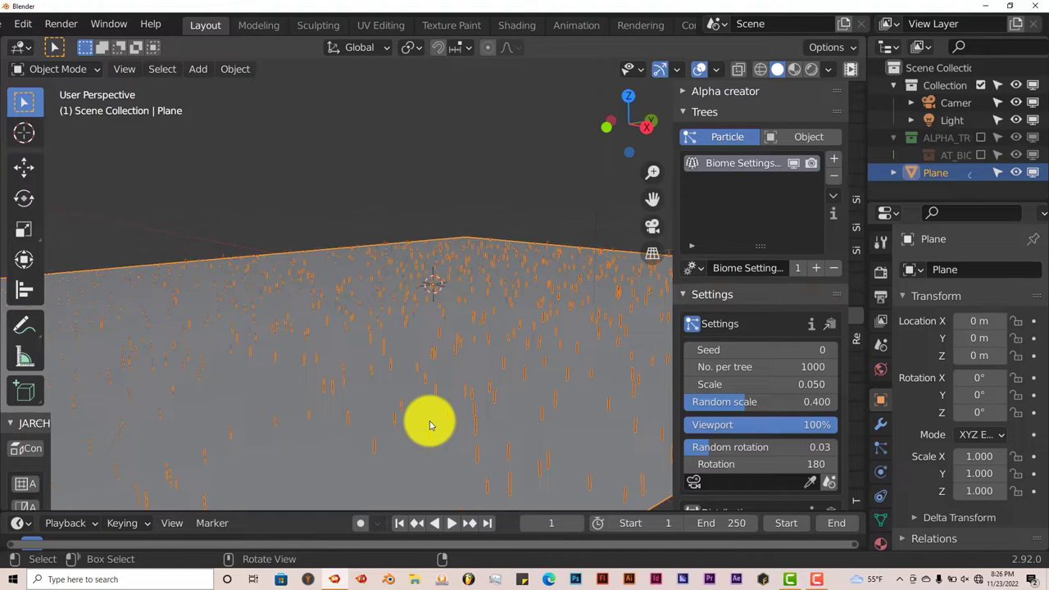
mouse_move(410, 407)
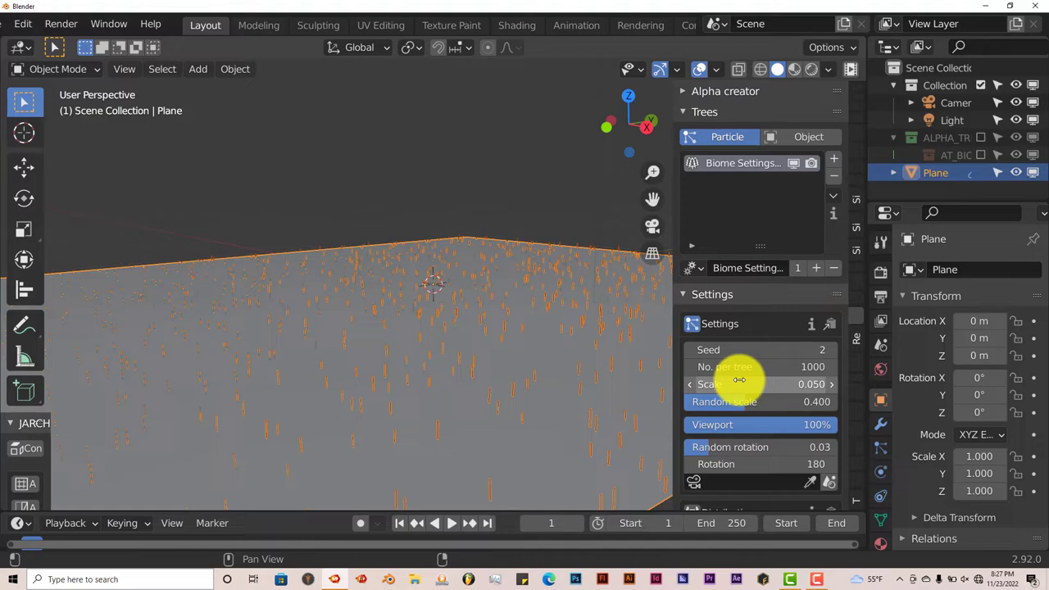
mouse_move(642, 412)
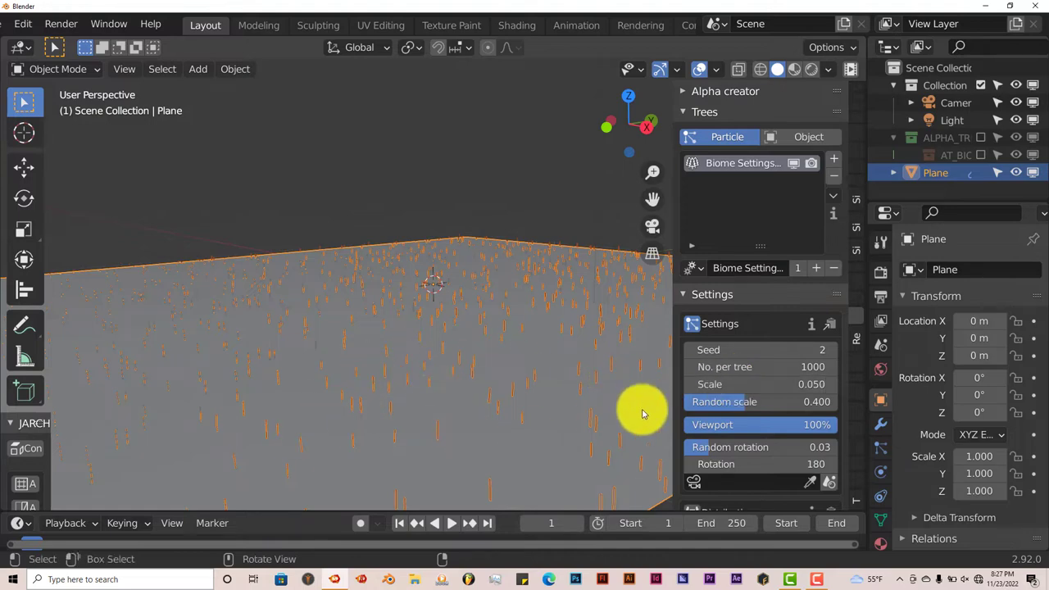
mouse_move(754, 401)
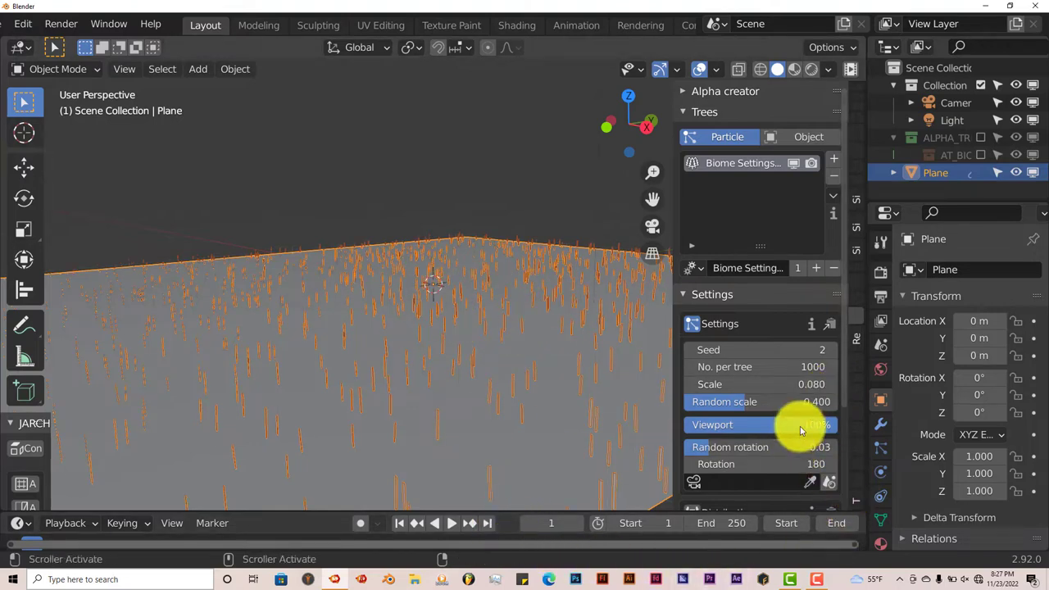
mouse_move(447, 480)
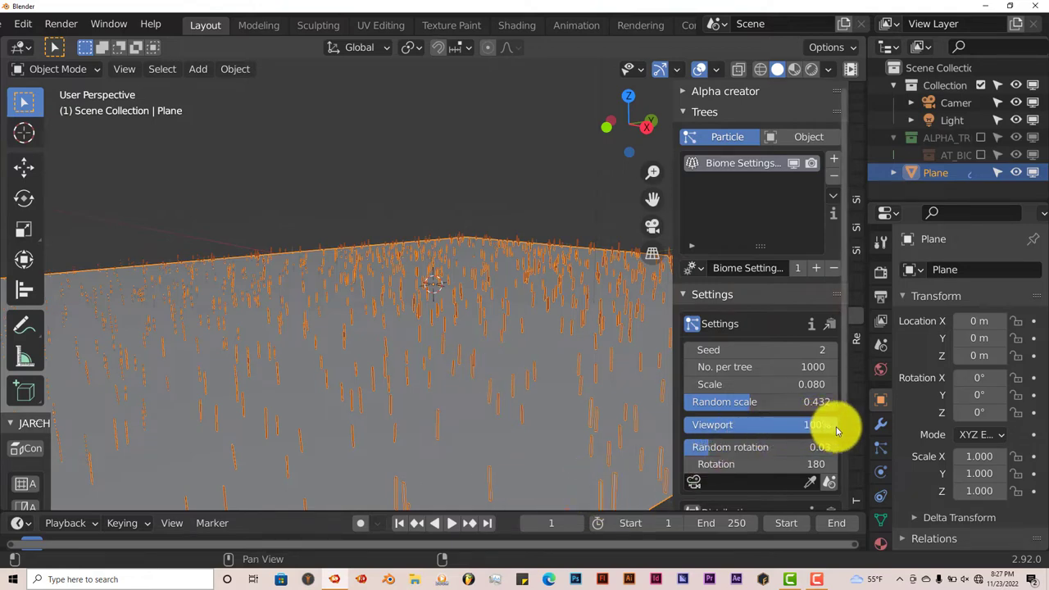
mouse_move(836, 431)
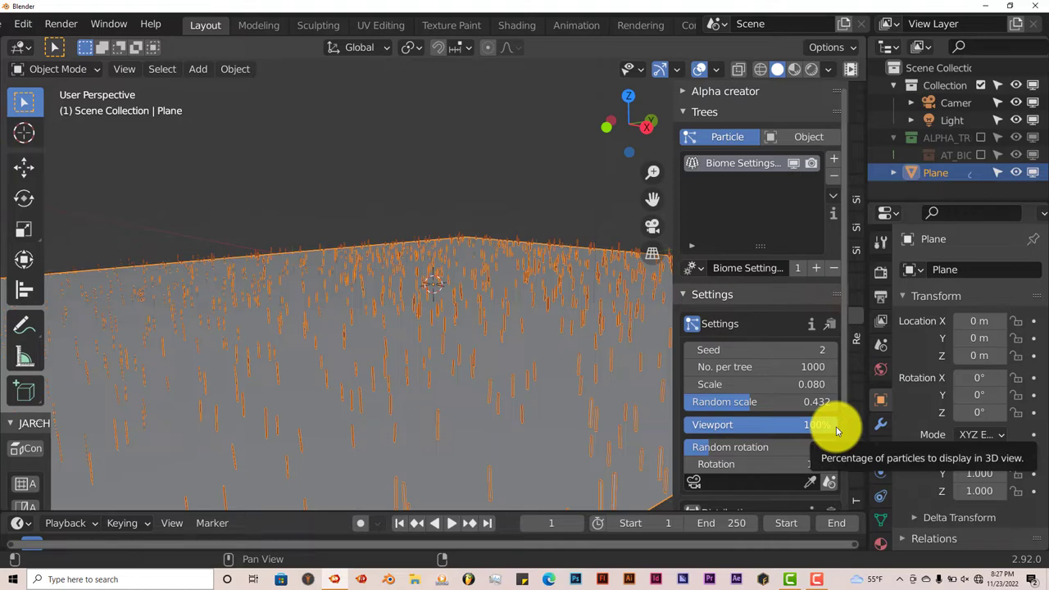
mouse_move(480, 433)
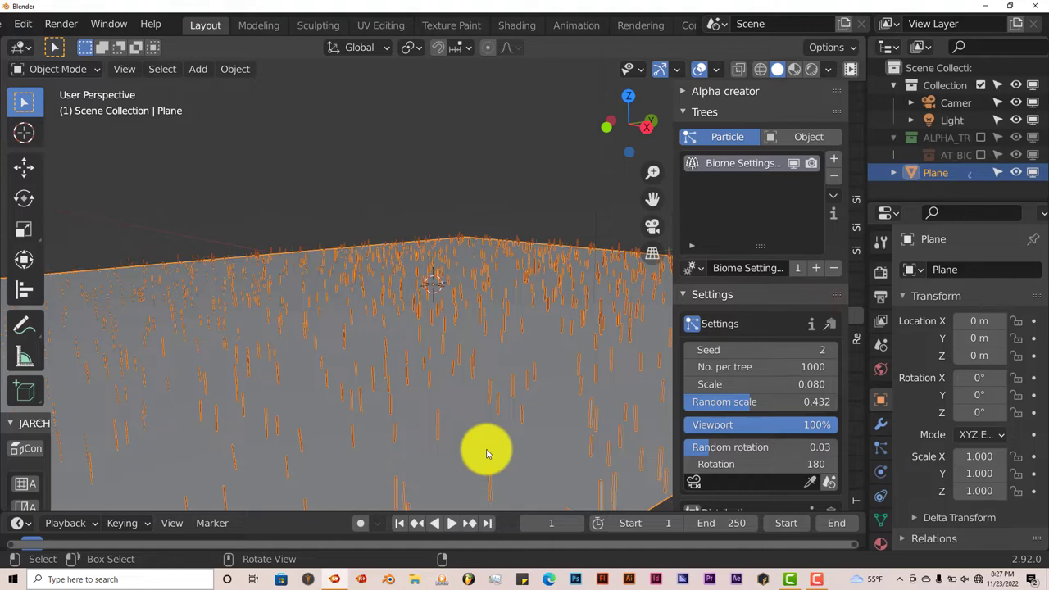
mouse_move(526, 492)
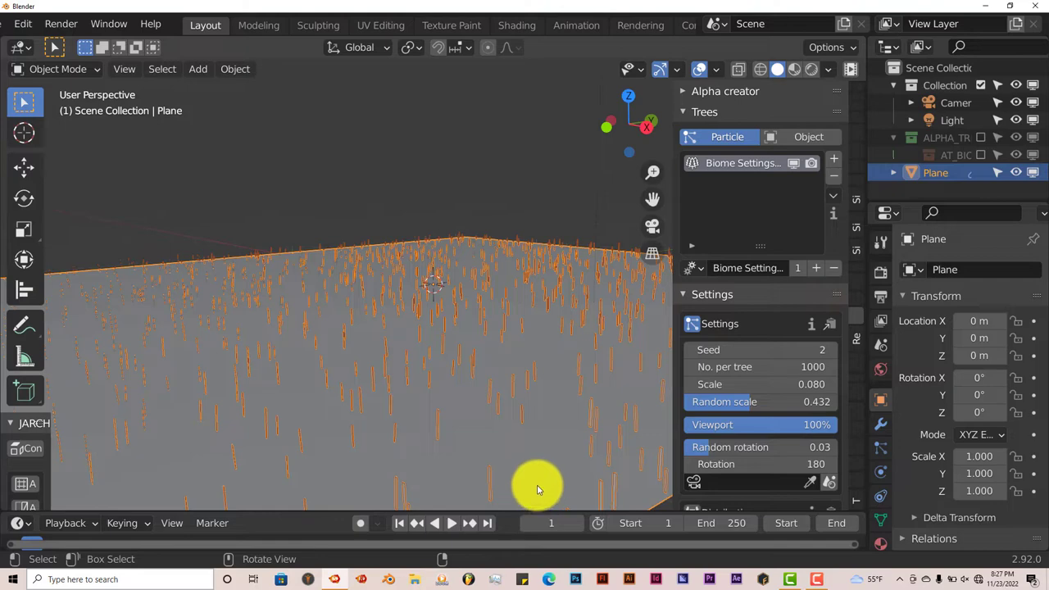
mouse_move(605, 432)
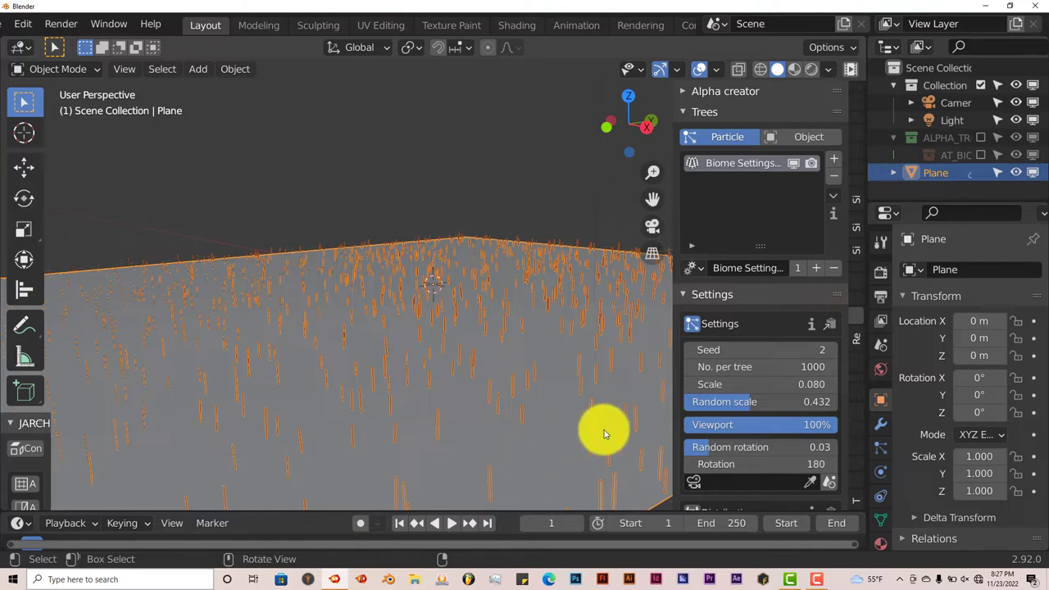
mouse_move(817, 432)
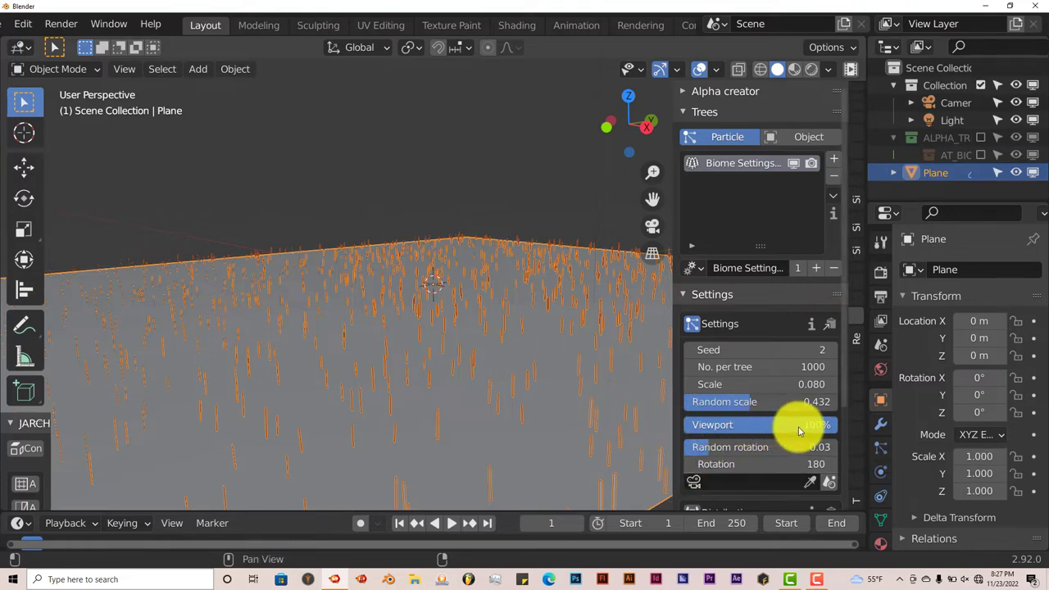
drag(811, 425, 787, 424)
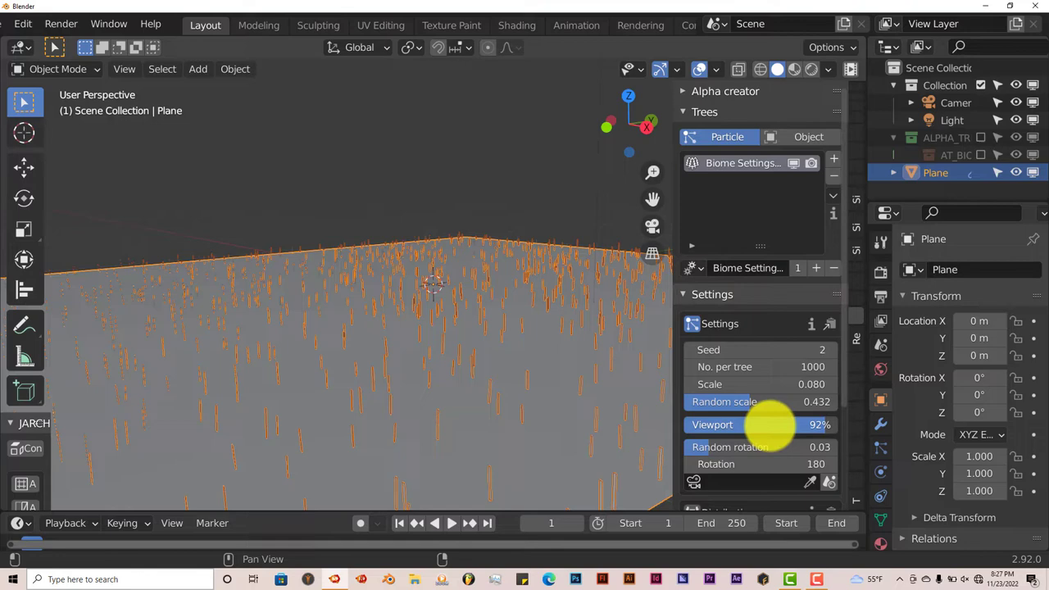
drag(787, 424, 744, 425)
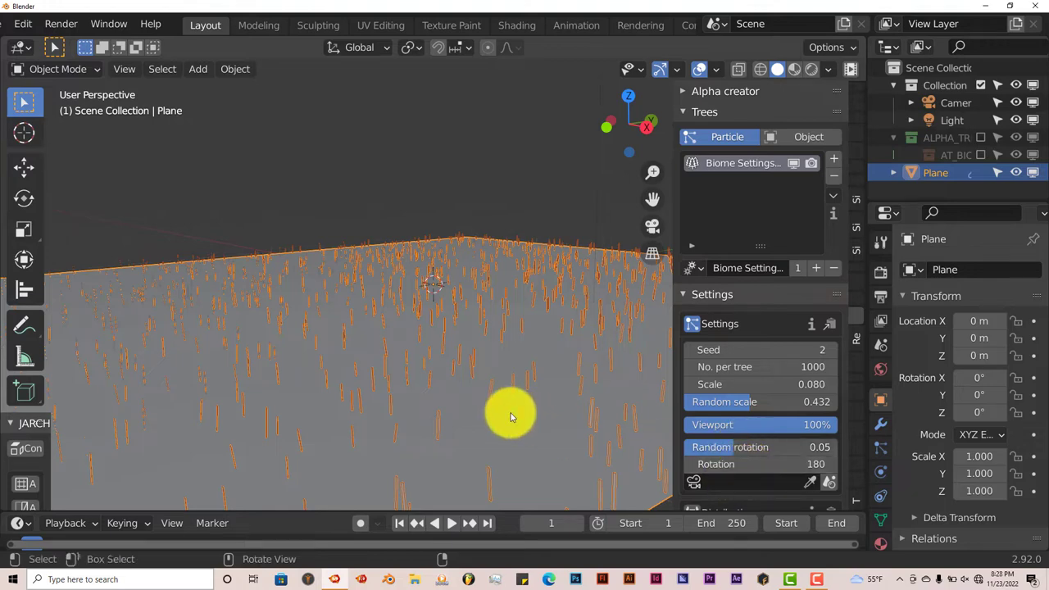
Add Tree 0 to the Distribution list and open its species gallery.
scroll(down, 3)
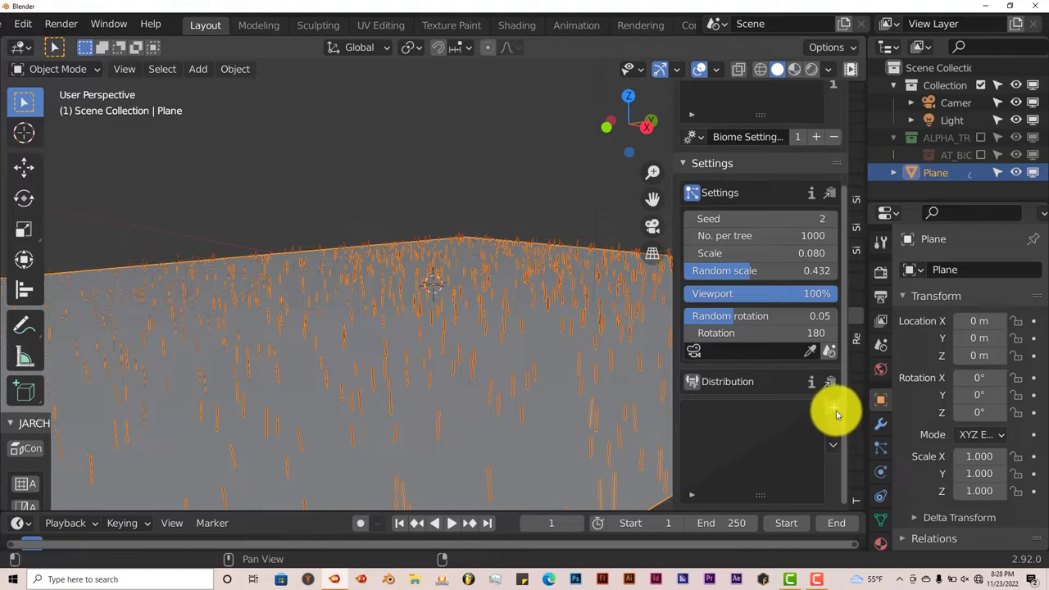
click(833, 408)
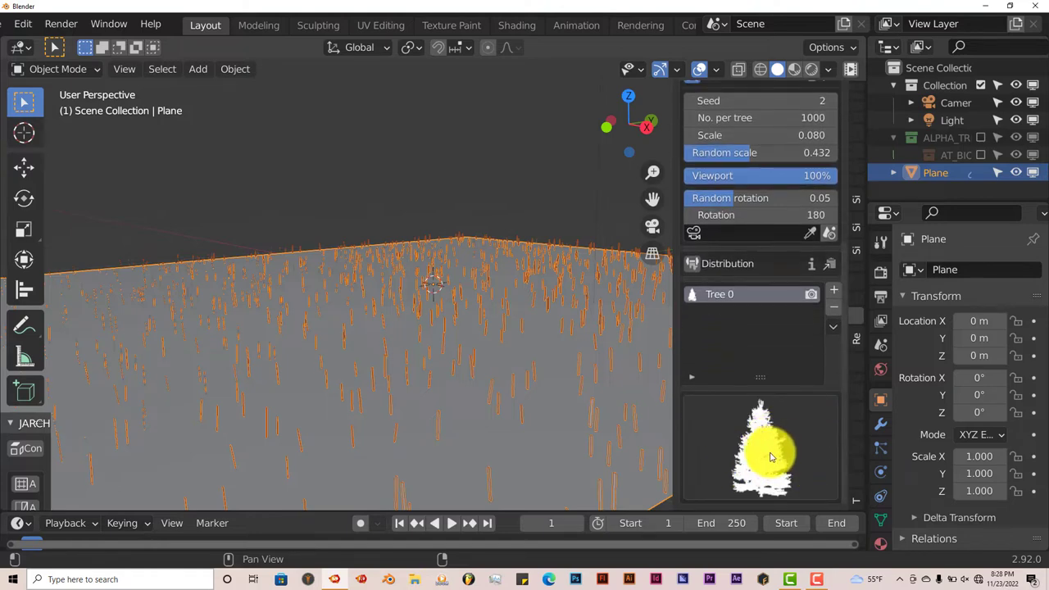
mouse_move(445, 396)
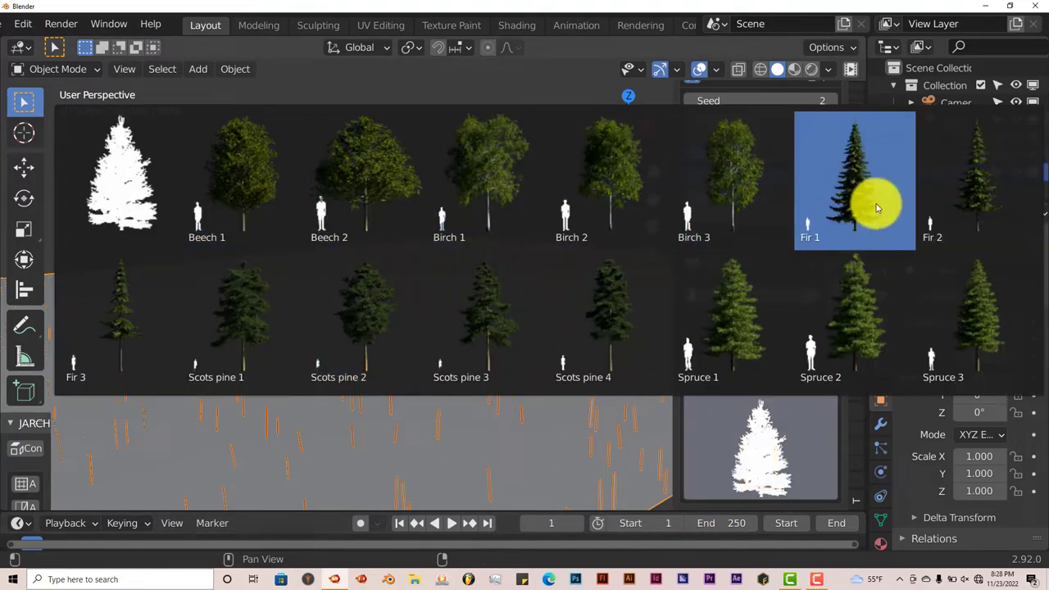
click(610, 319)
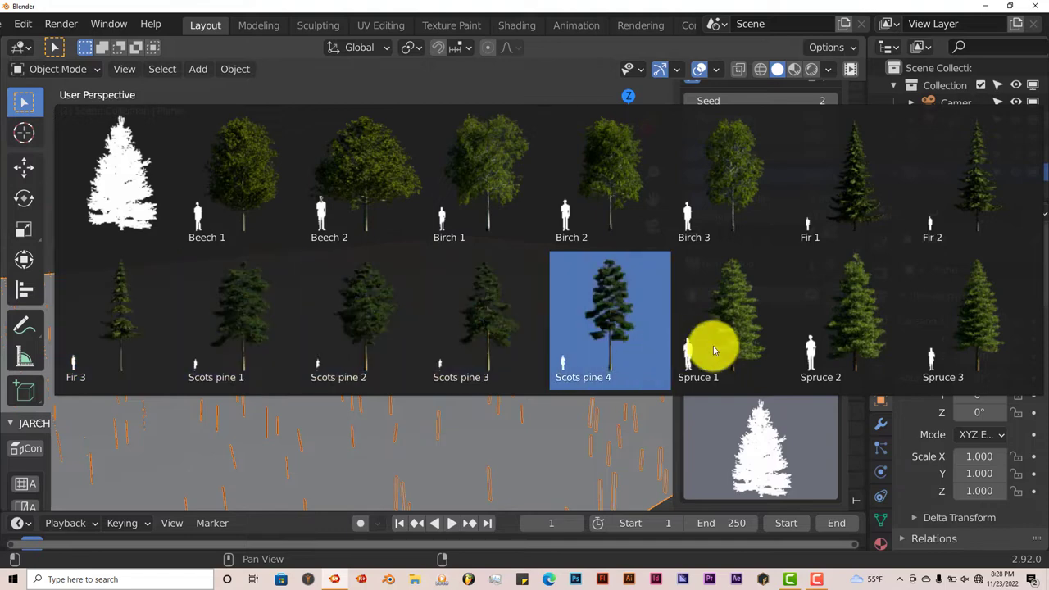
click(820, 316)
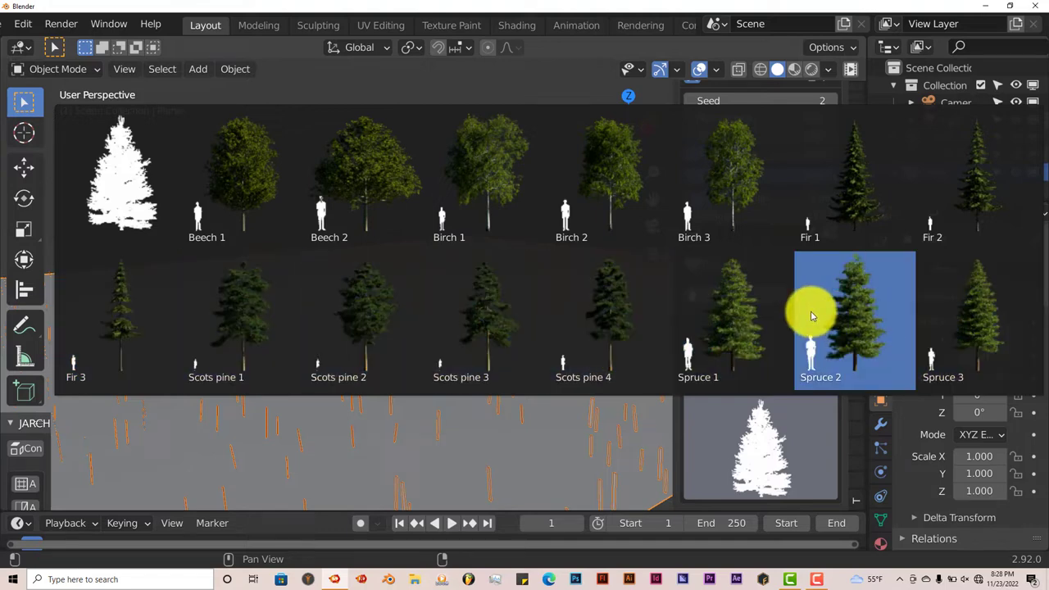
mouse_move(844, 320)
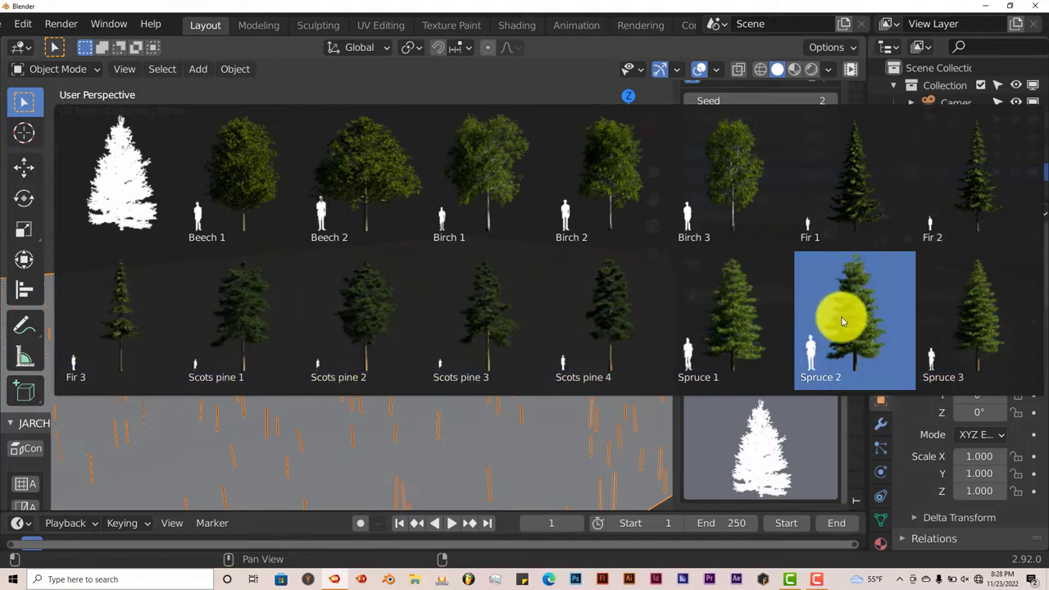
click(732, 320)
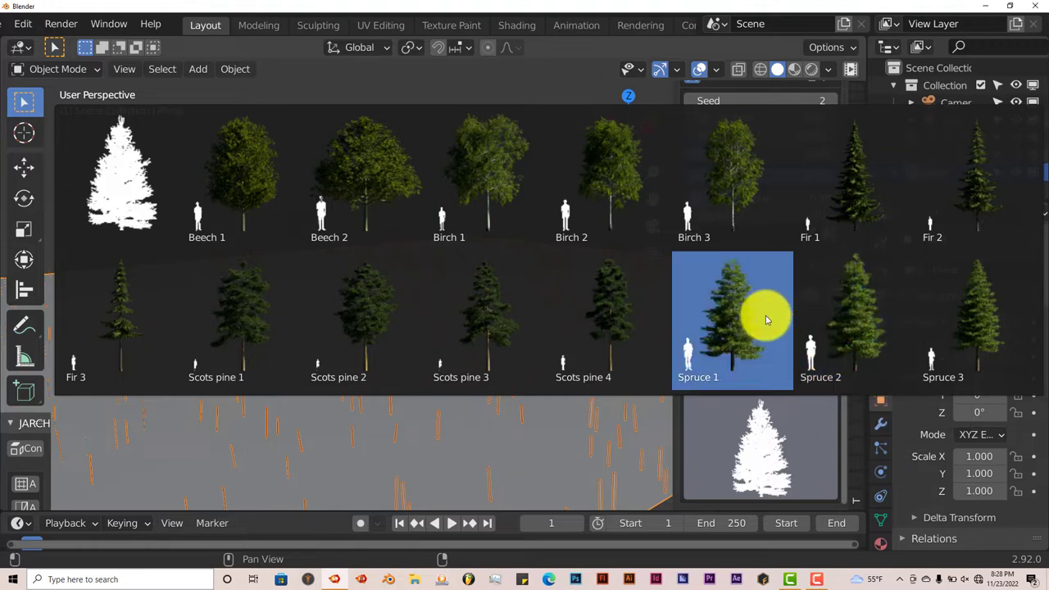
mouse_move(767, 320)
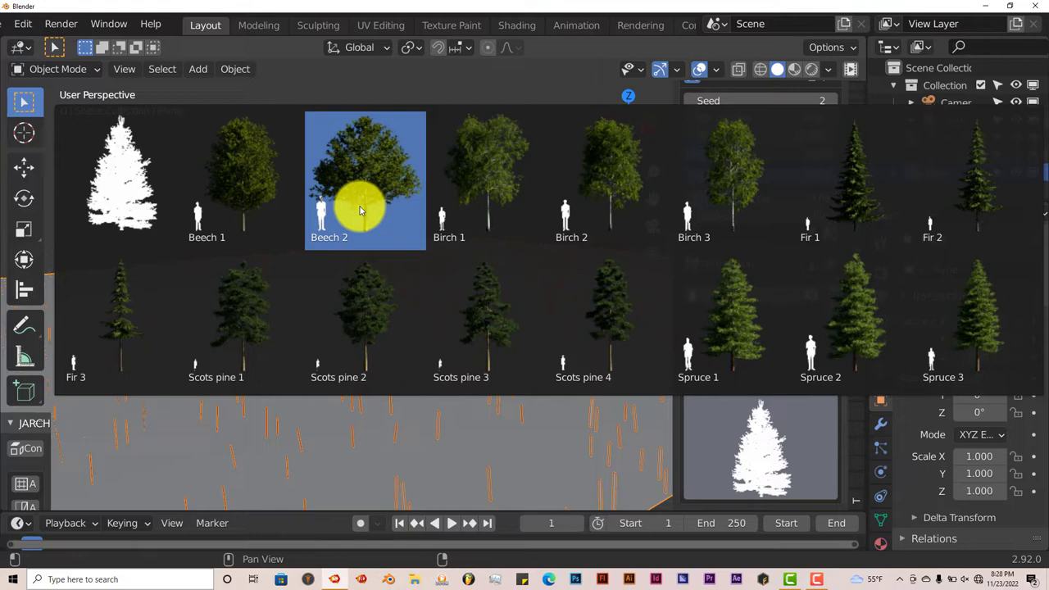
mouse_move(365, 191)
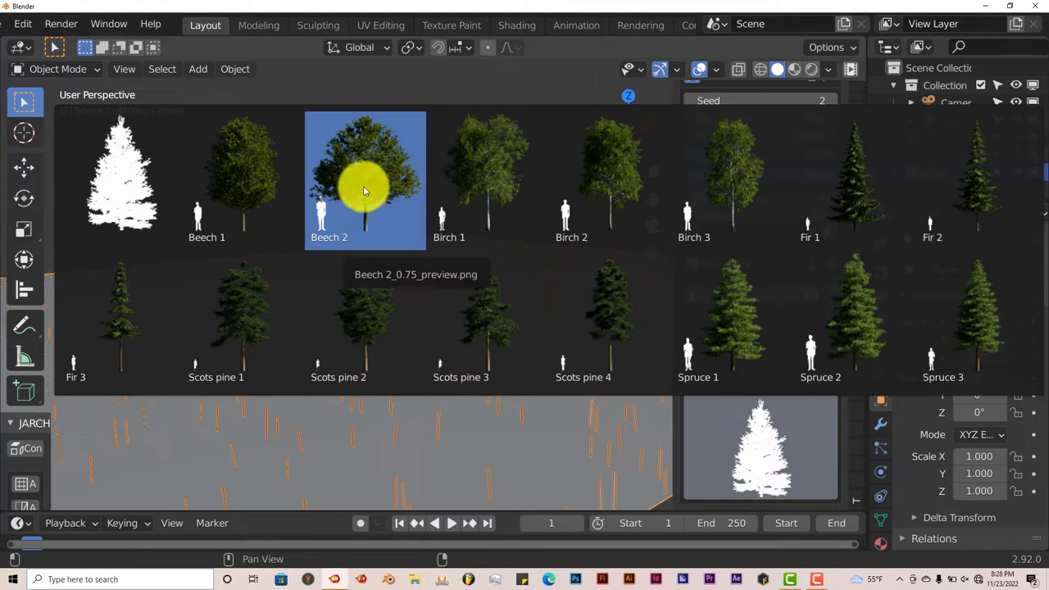
mouse_move(582, 426)
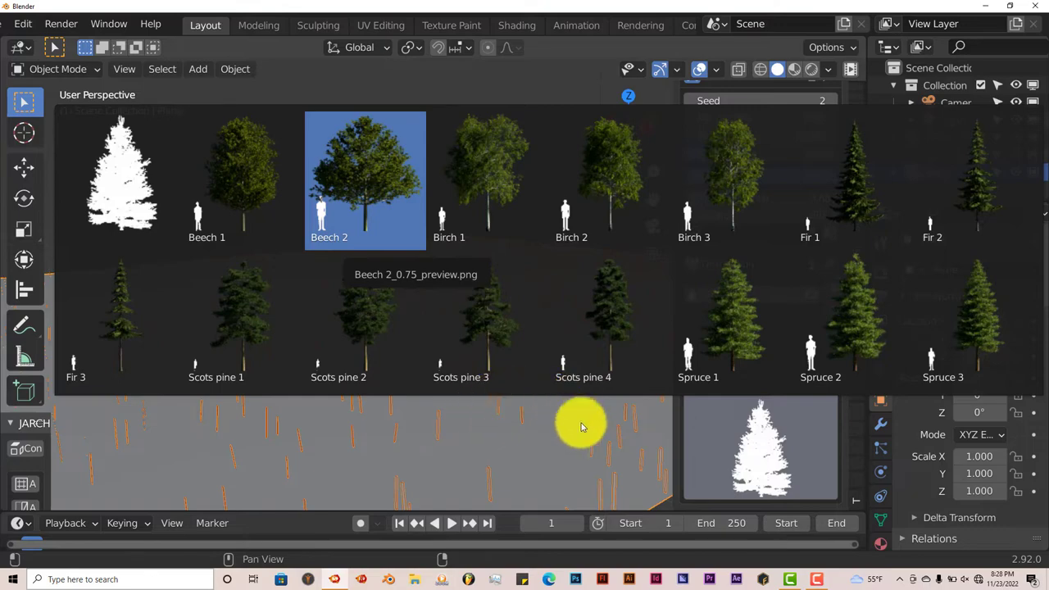
Pick Beech 2 as the distributed tree and inspect the forested plane.
click(365, 181)
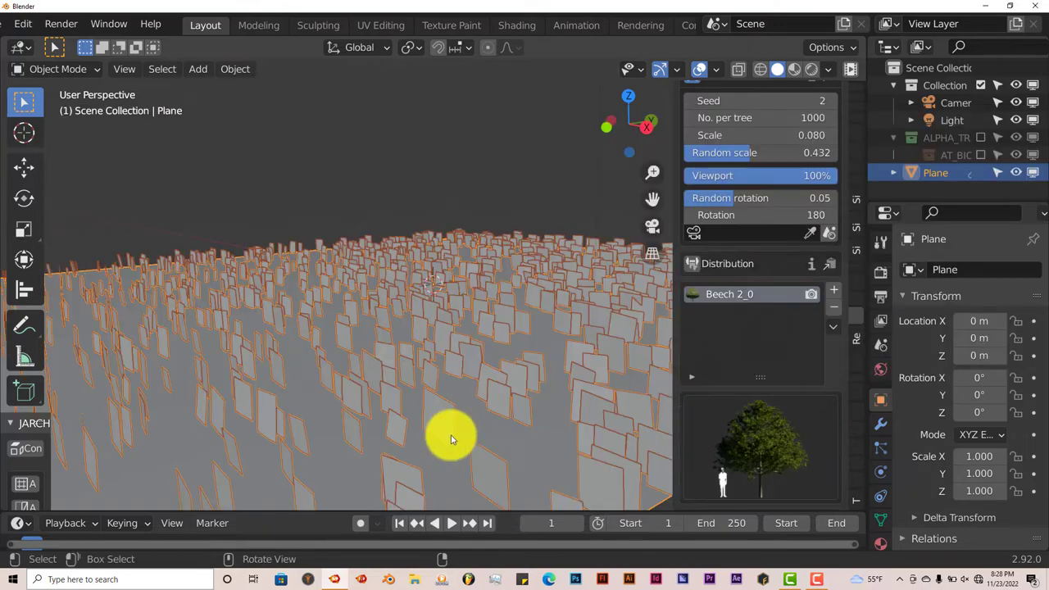
drag(451, 439, 390, 423)
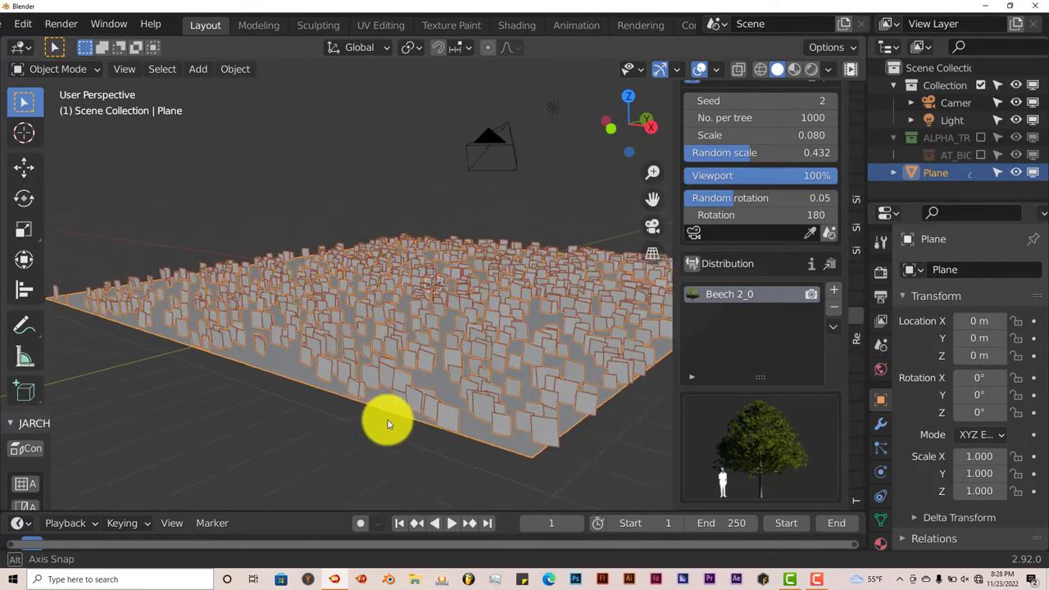
drag(389, 424, 431, 396)
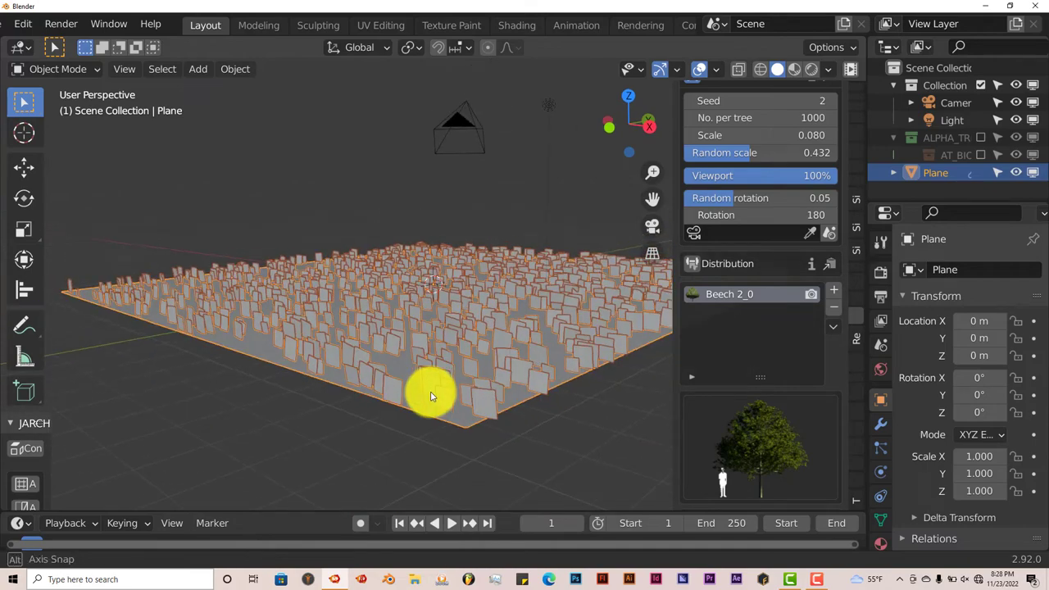
drag(435, 393, 469, 386)
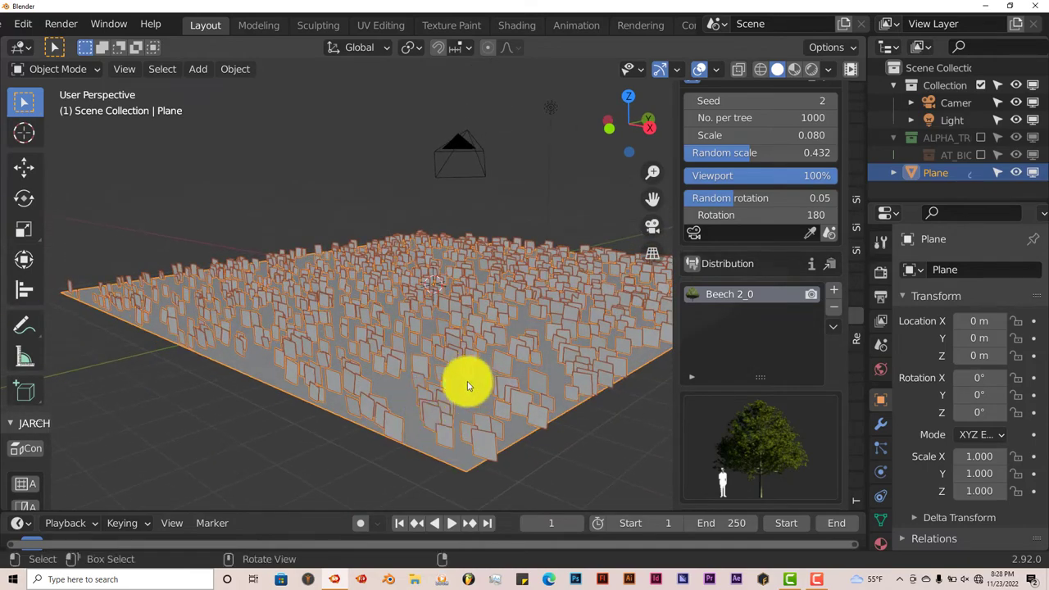
mouse_move(486, 396)
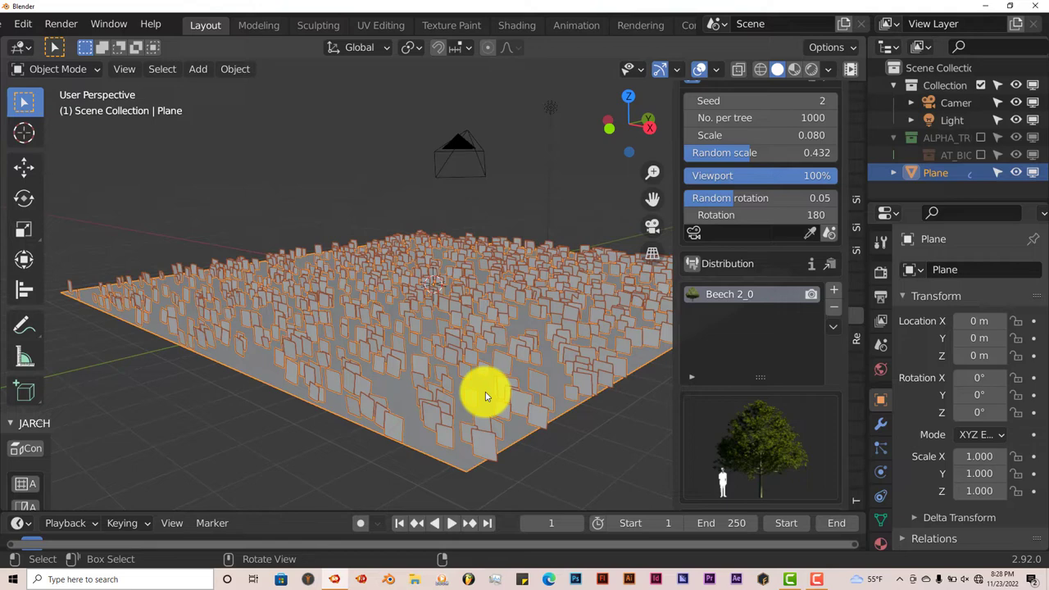
mouse_move(490, 413)
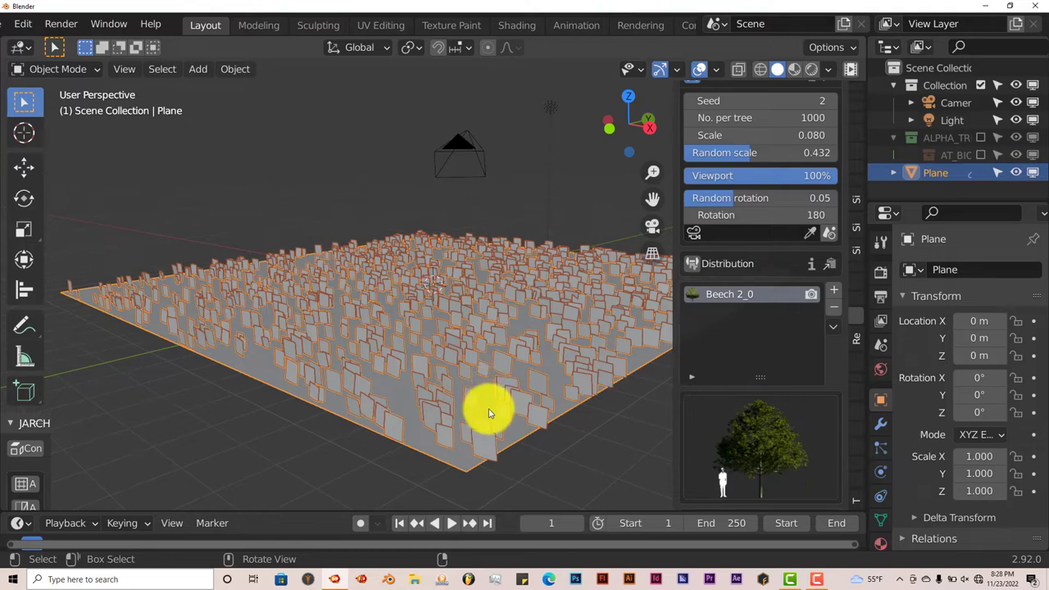
mouse_move(549, 377)
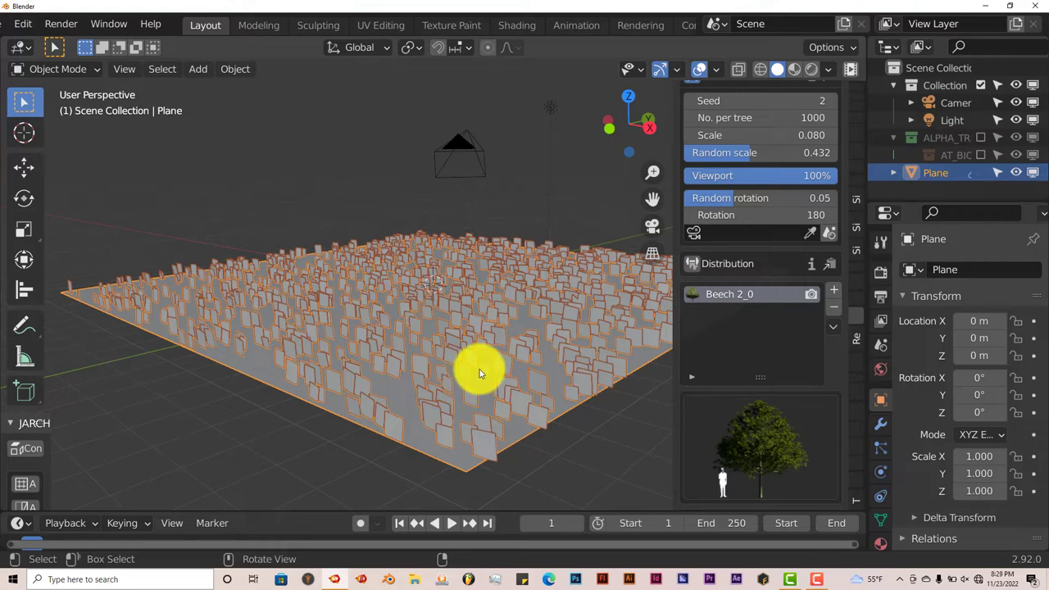
mouse_move(607, 365)
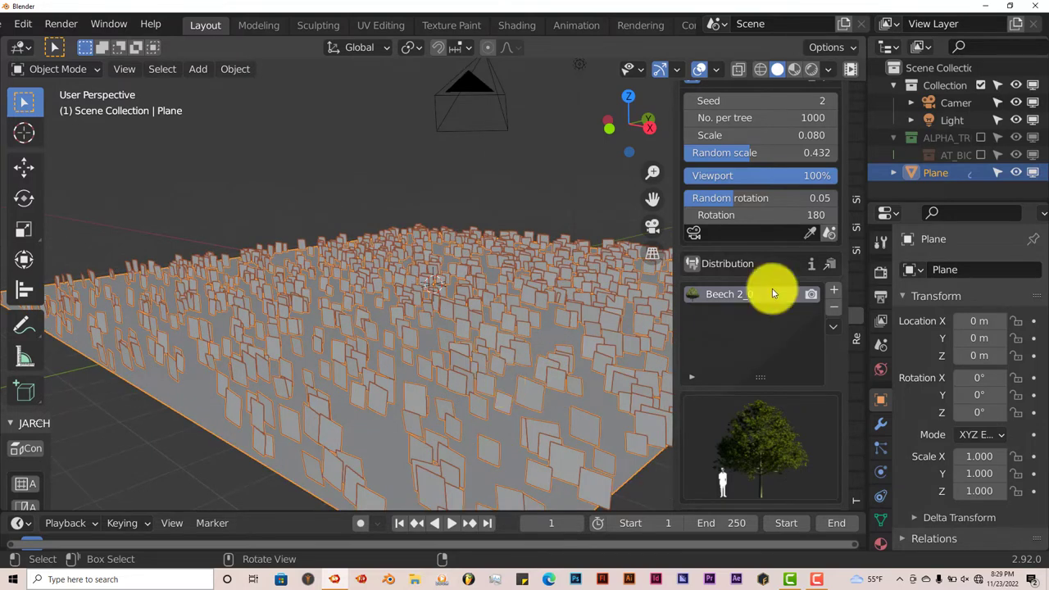
mouse_move(775, 429)
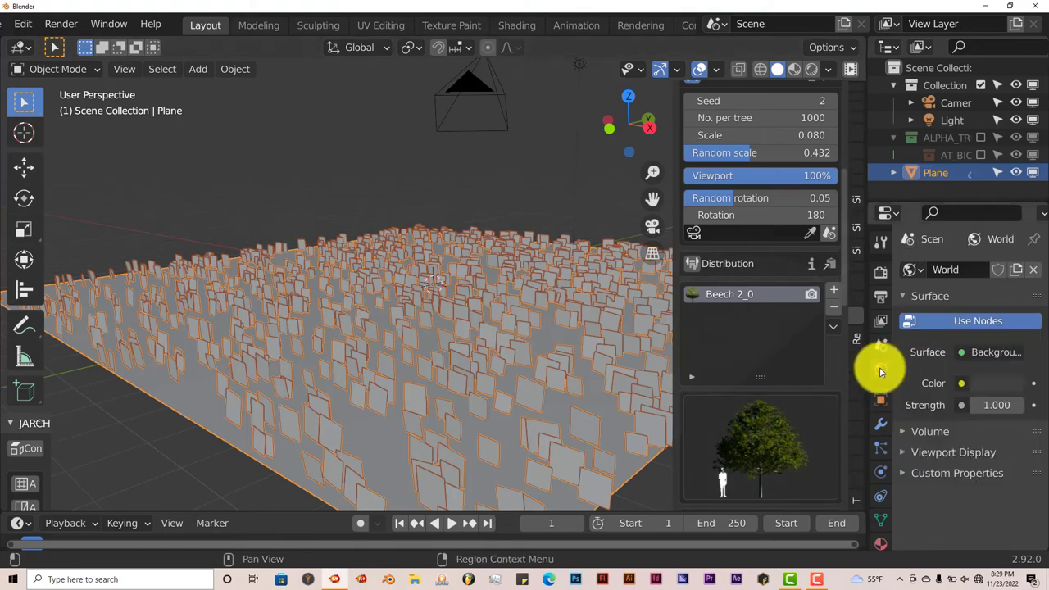
Set the world background colour to a bright light blue.
click(961, 383)
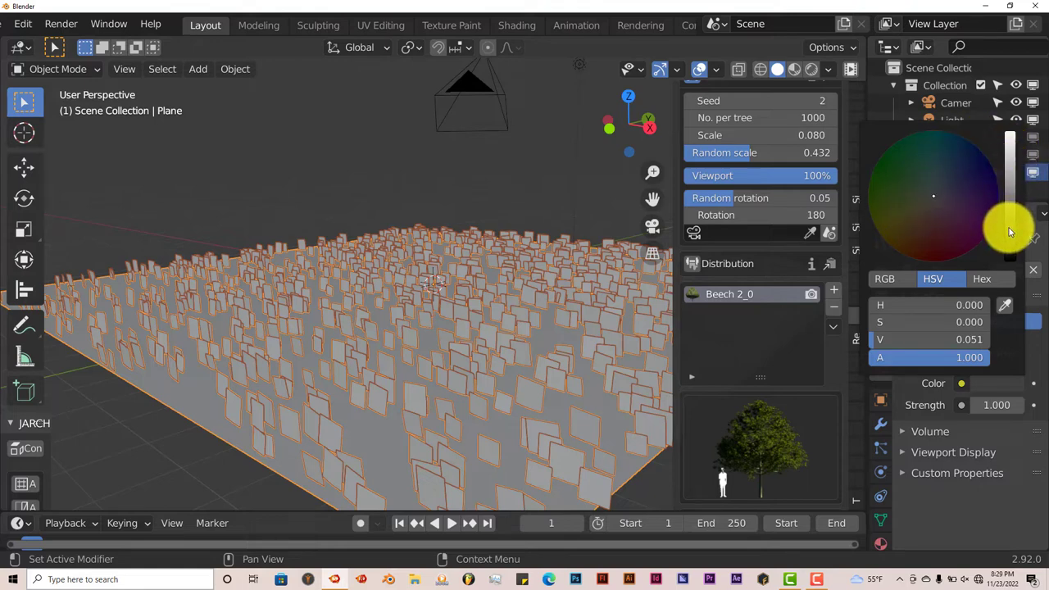
drag(1009, 232, 1010, 148)
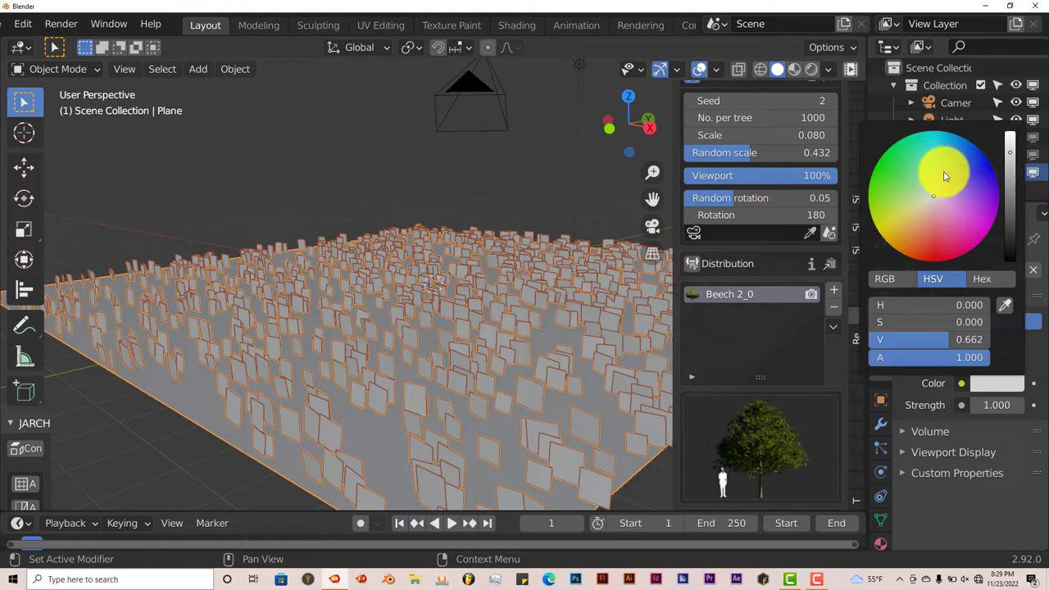
click(943, 175)
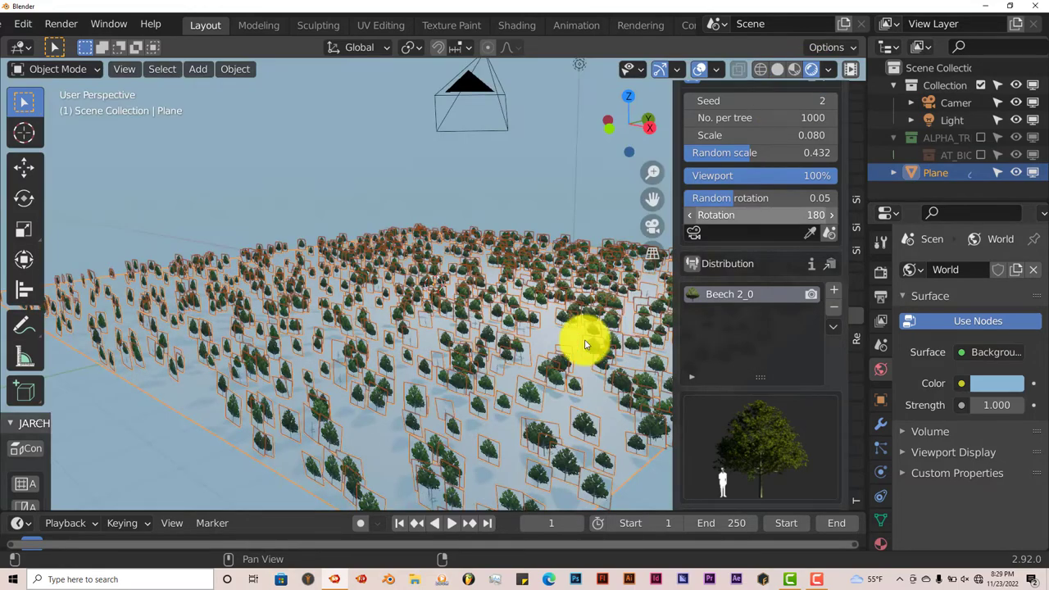
Orbit the viewport around the textured beech forest.
drag(586, 344, 524, 349)
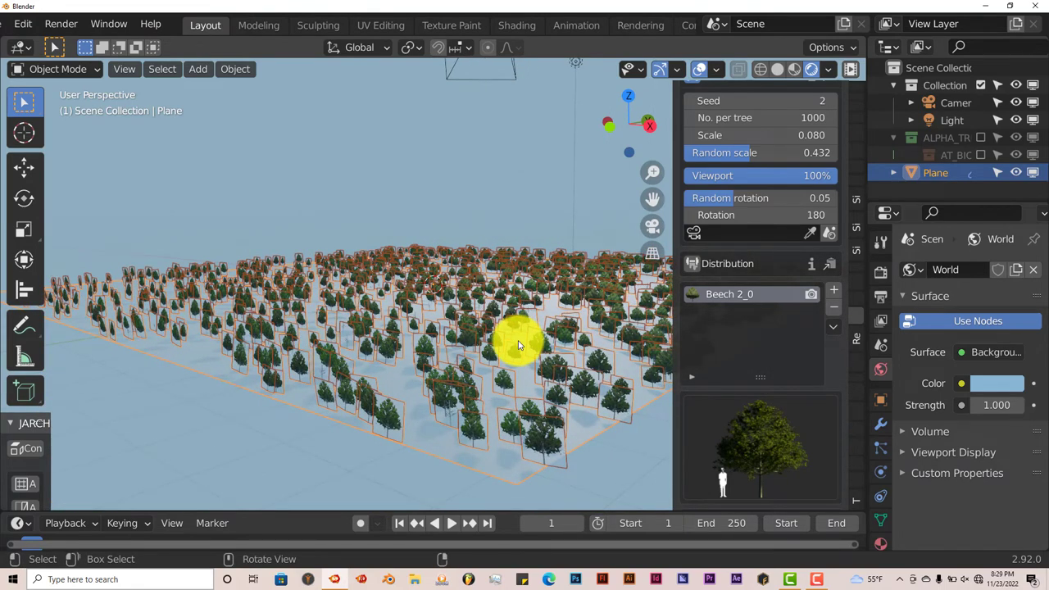
mouse_move(432, 430)
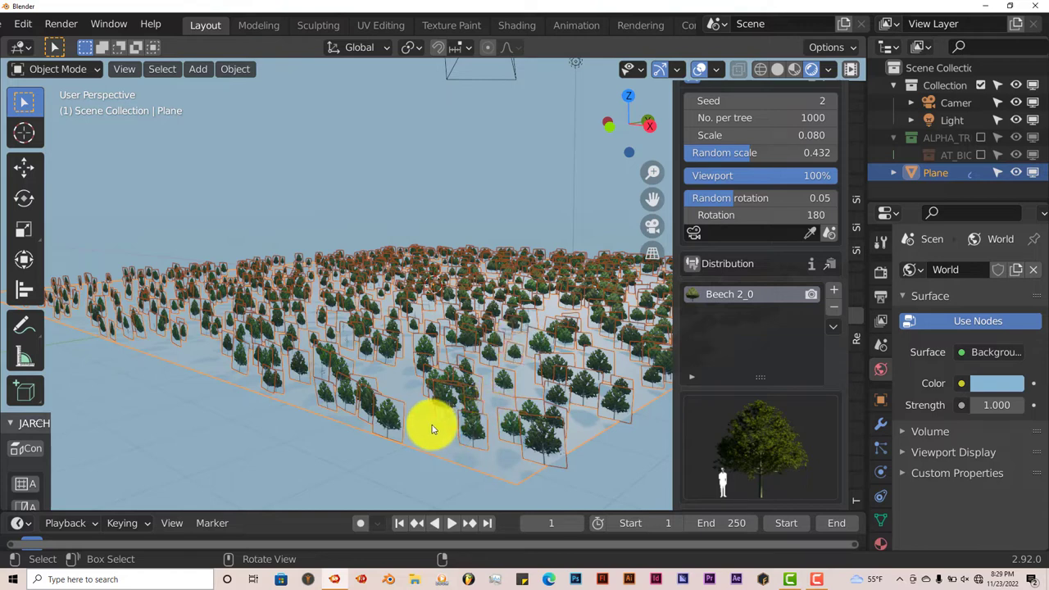
mouse_move(529, 367)
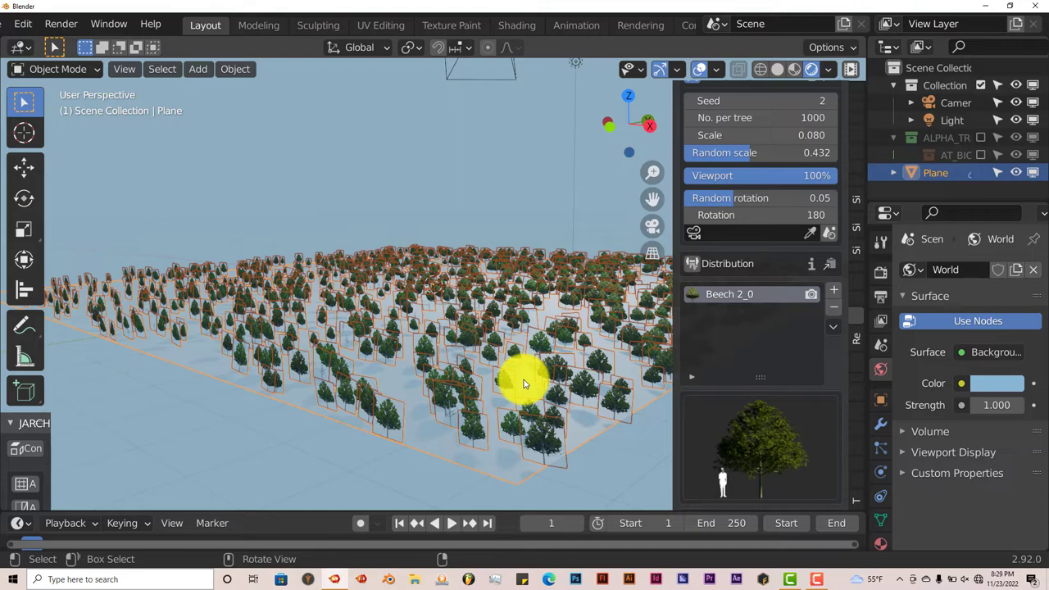
mouse_move(629, 334)
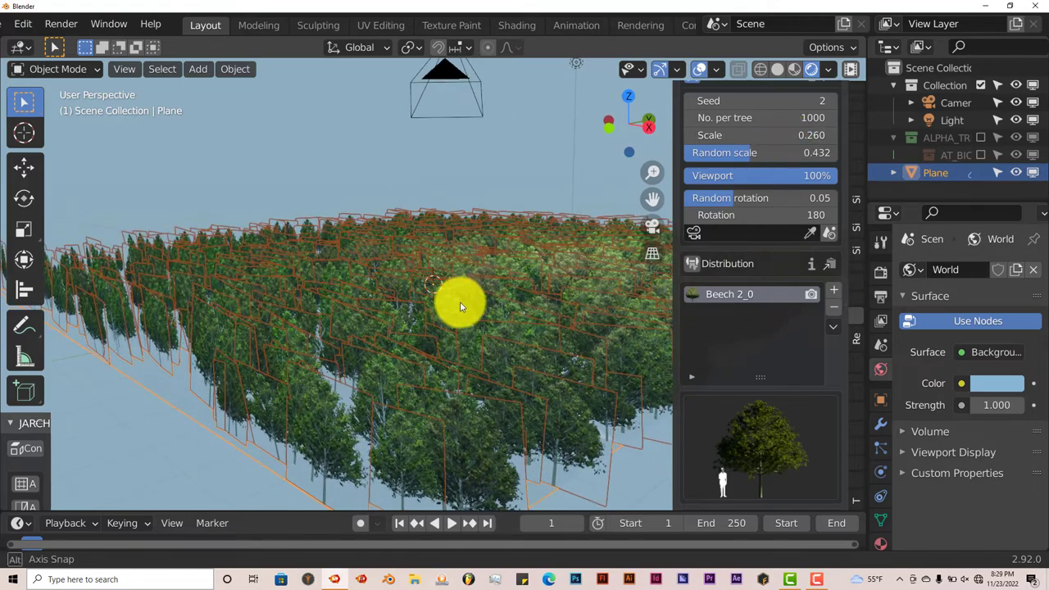
Tilt the view down over the beech forest.
drag(459, 308, 484, 123)
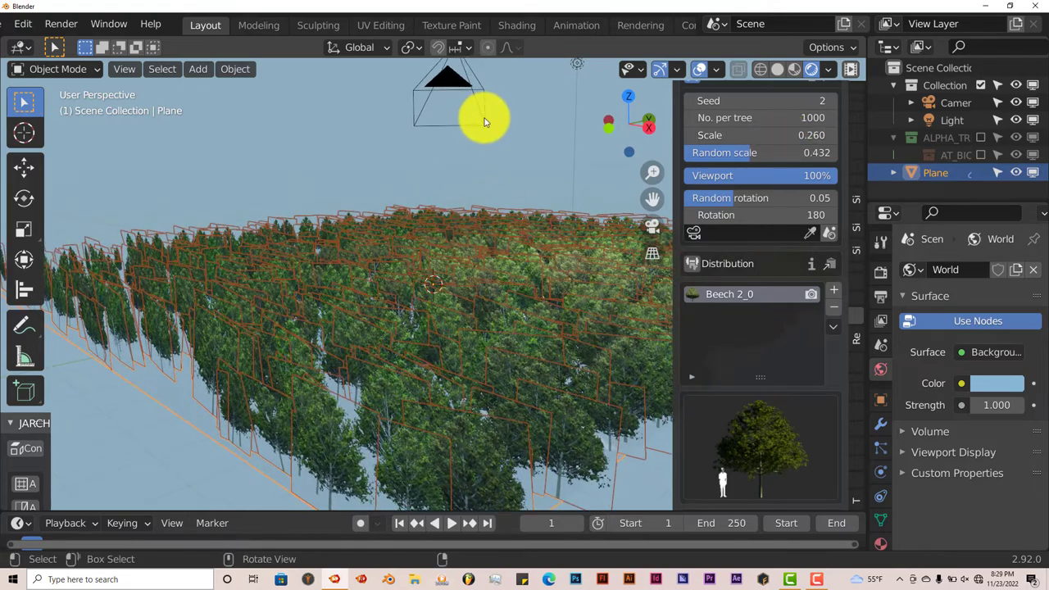
mouse_move(467, 126)
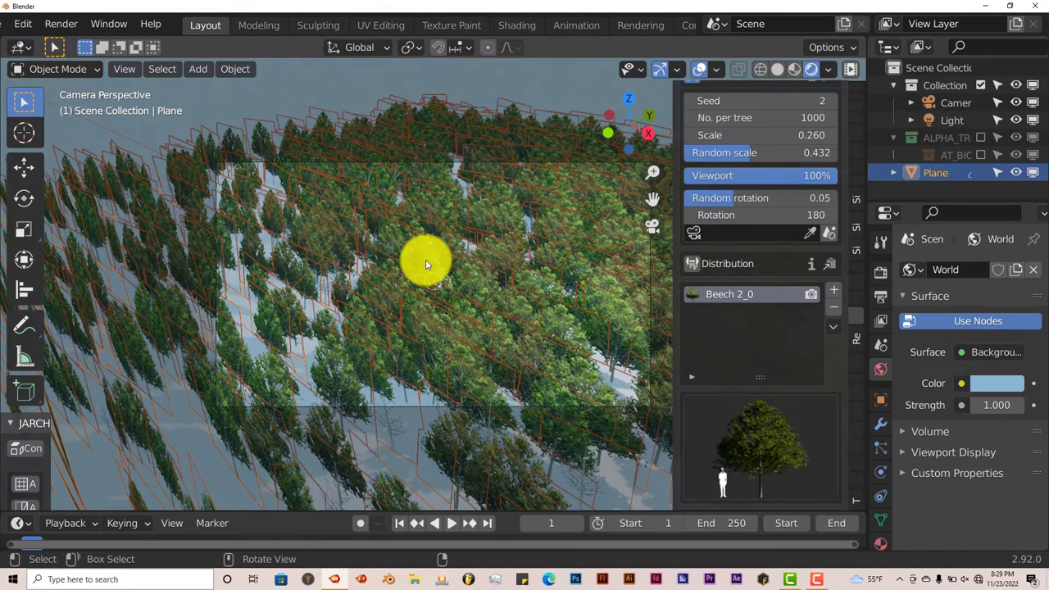
mouse_move(386, 262)
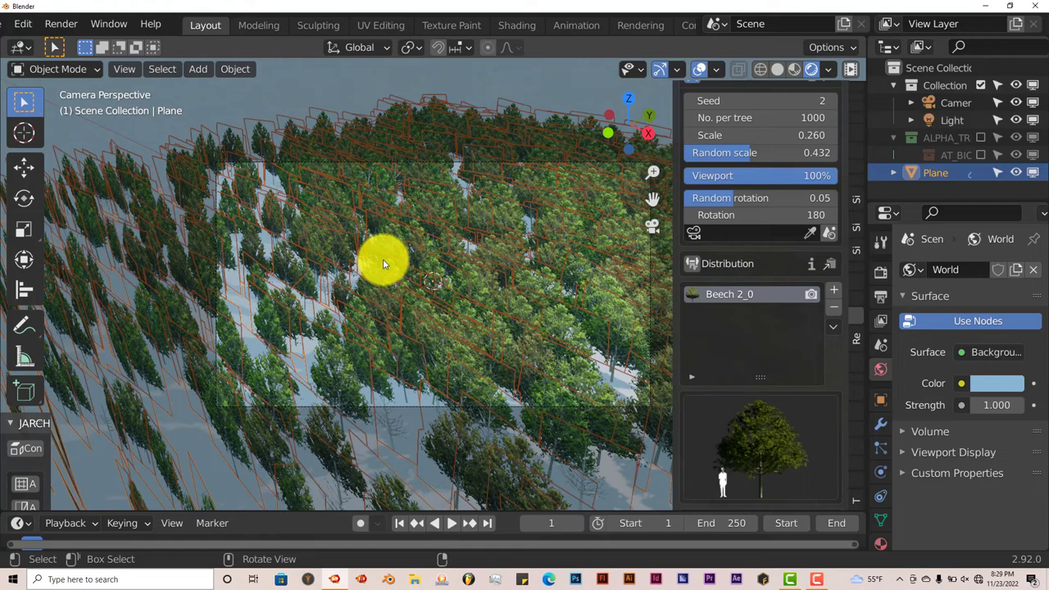
mouse_move(449, 308)
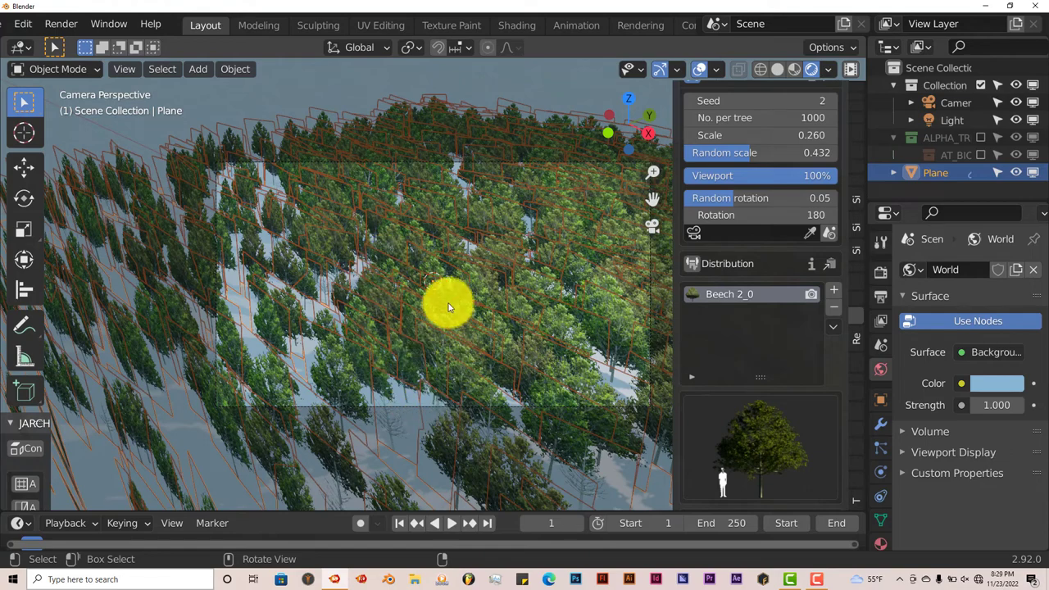
mouse_move(435, 367)
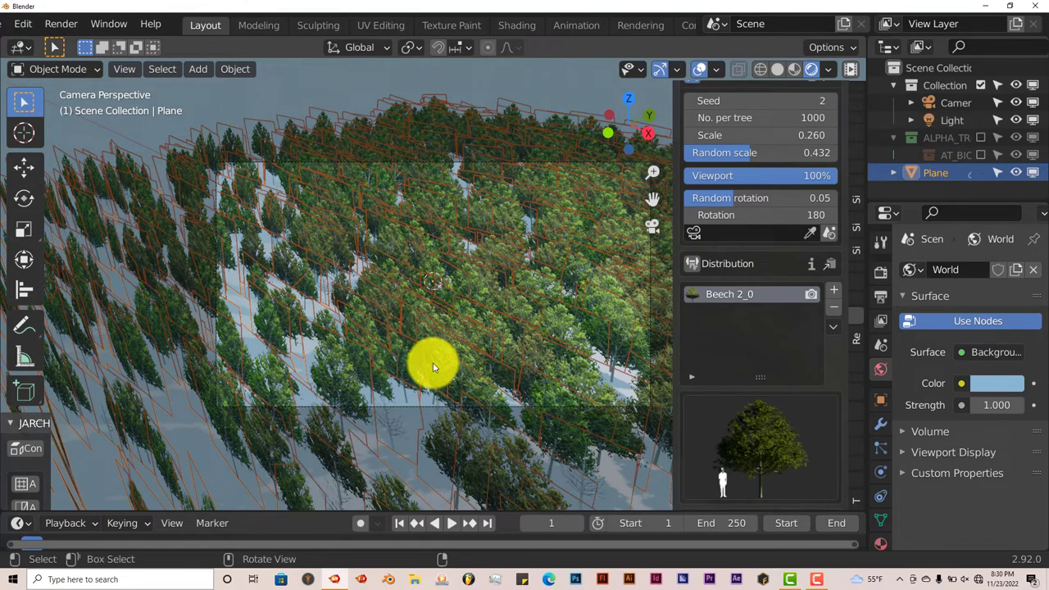
mouse_move(480, 288)
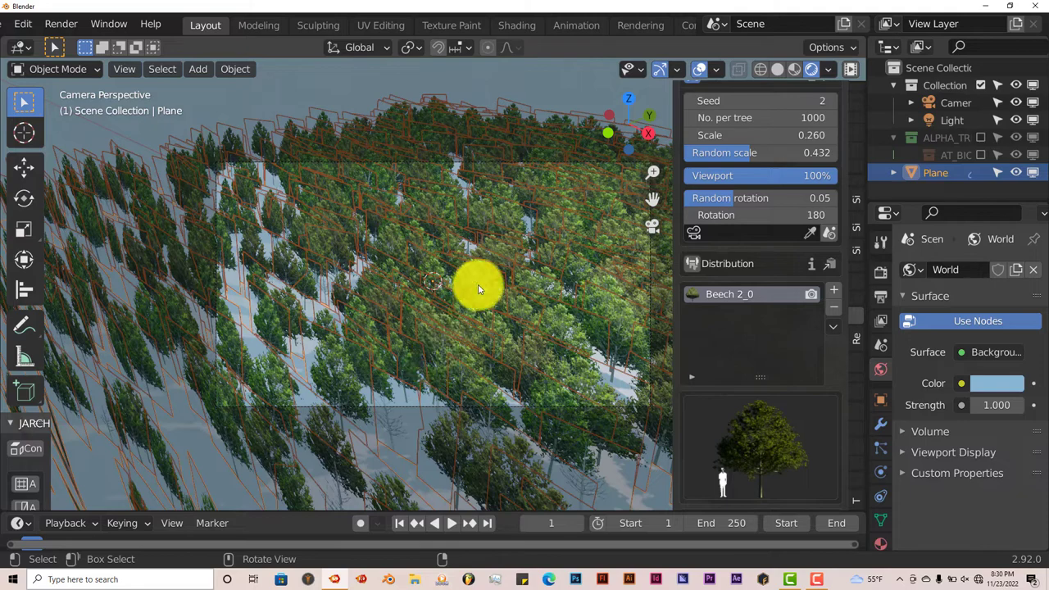
mouse_move(334, 292)
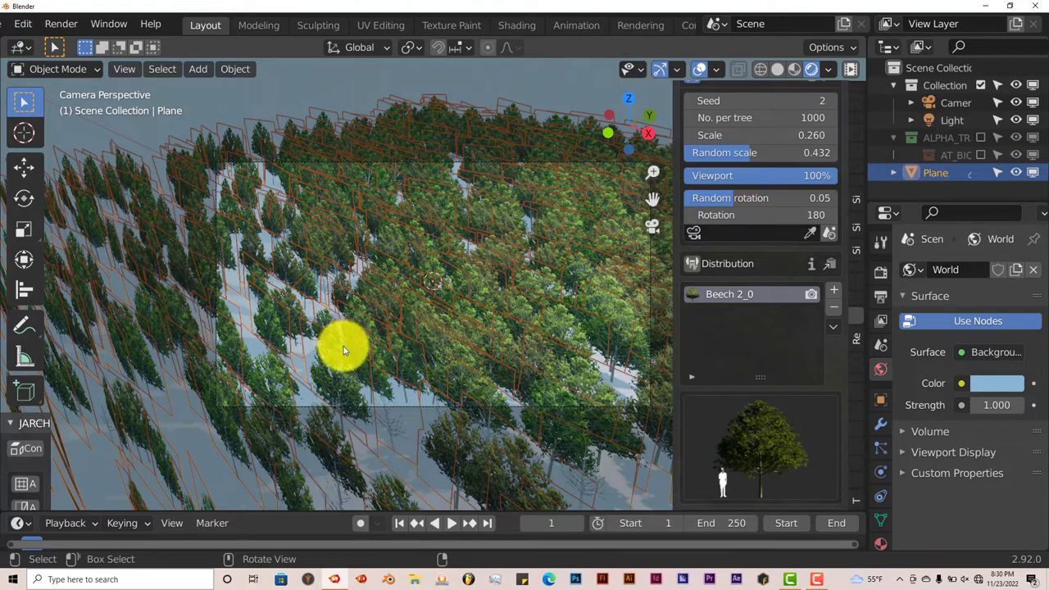
mouse_move(728, 254)
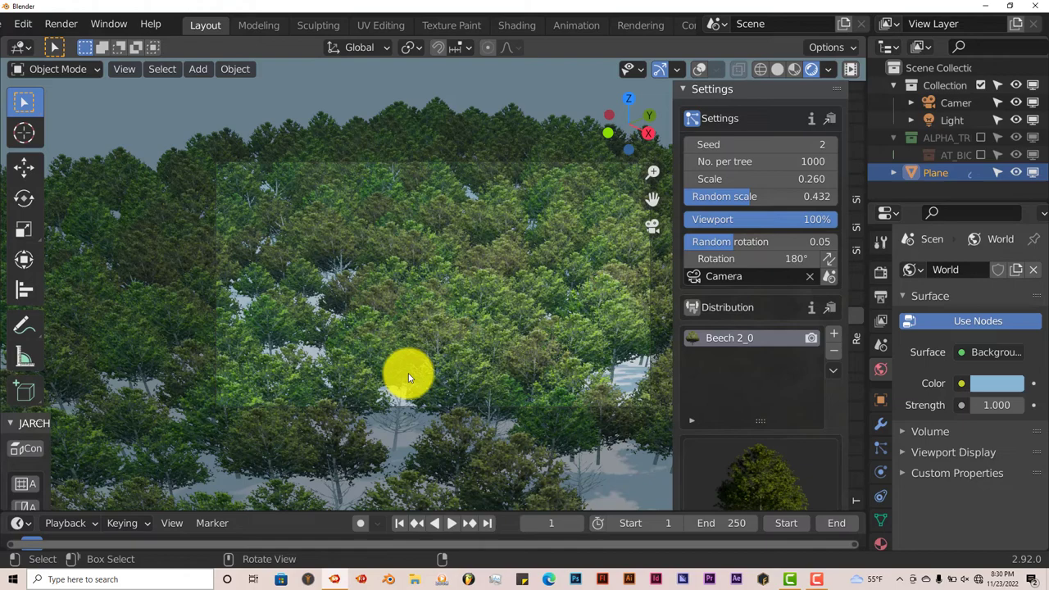
mouse_move(441, 336)
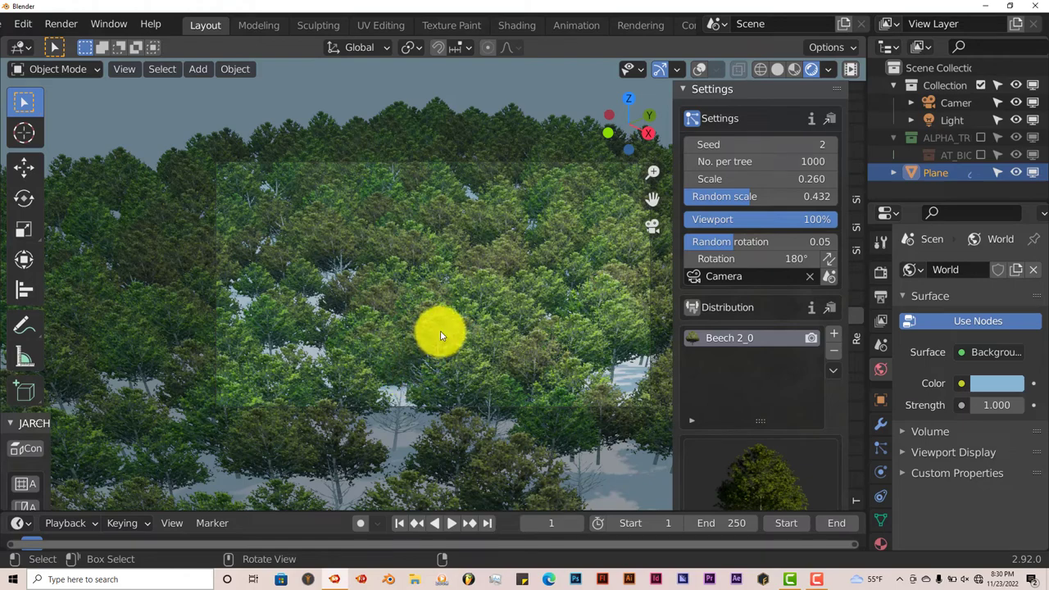
mouse_move(445, 408)
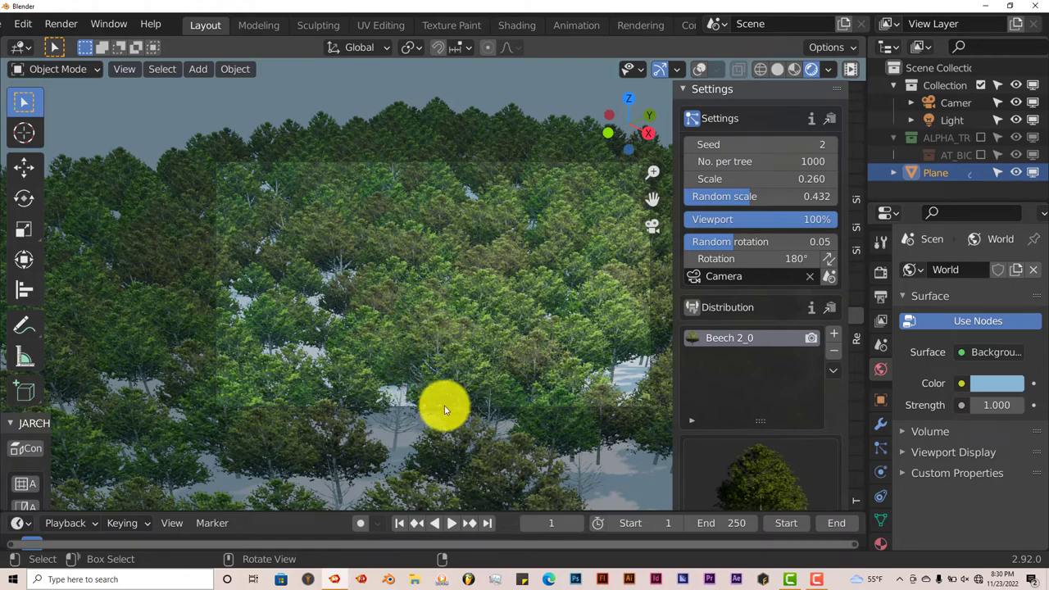
mouse_move(286, 365)
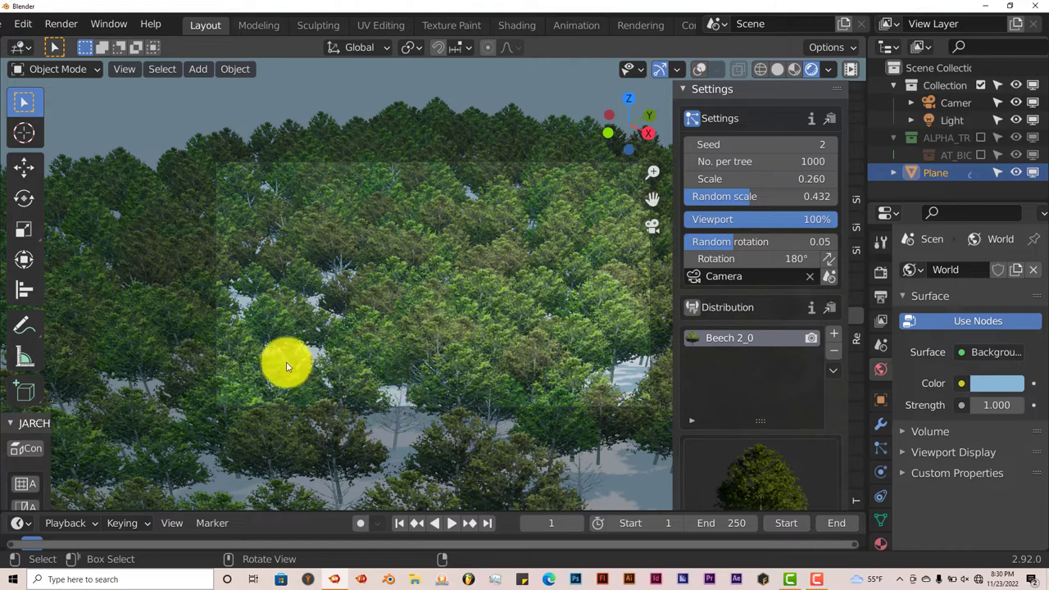
mouse_move(553, 351)
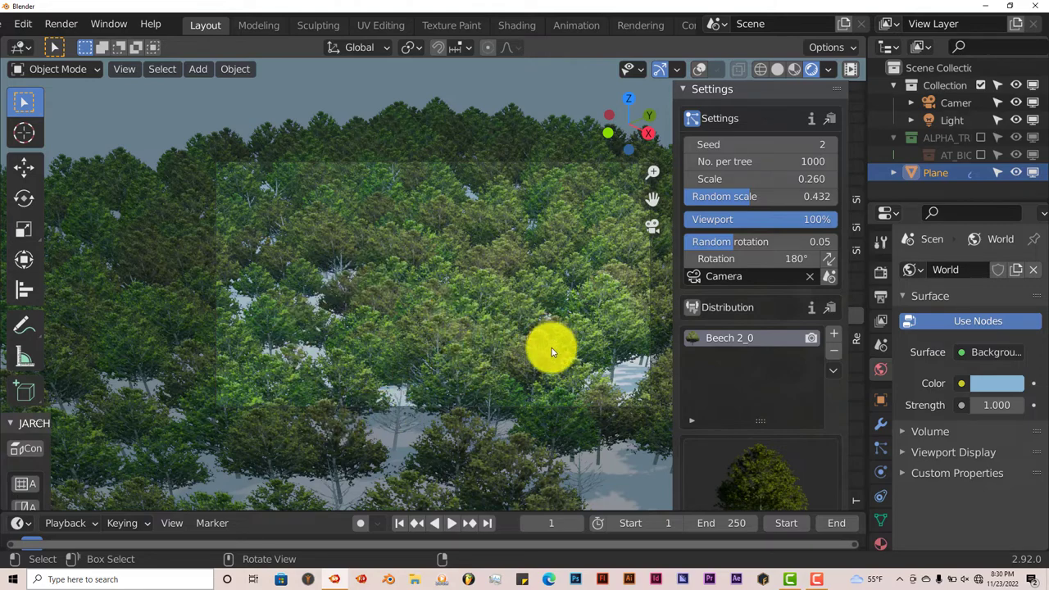
mouse_move(435, 426)
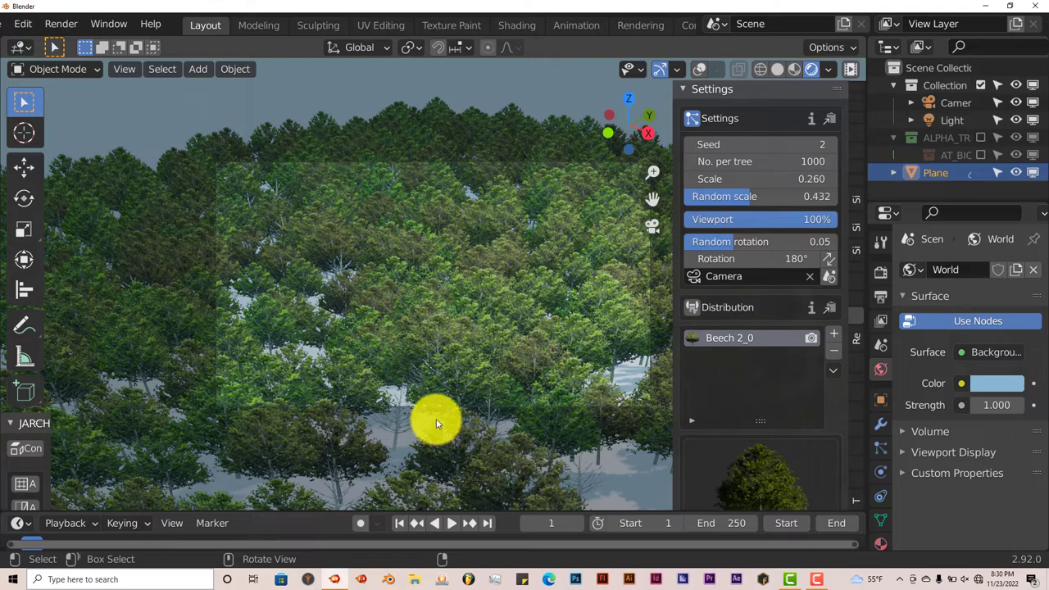
mouse_move(424, 374)
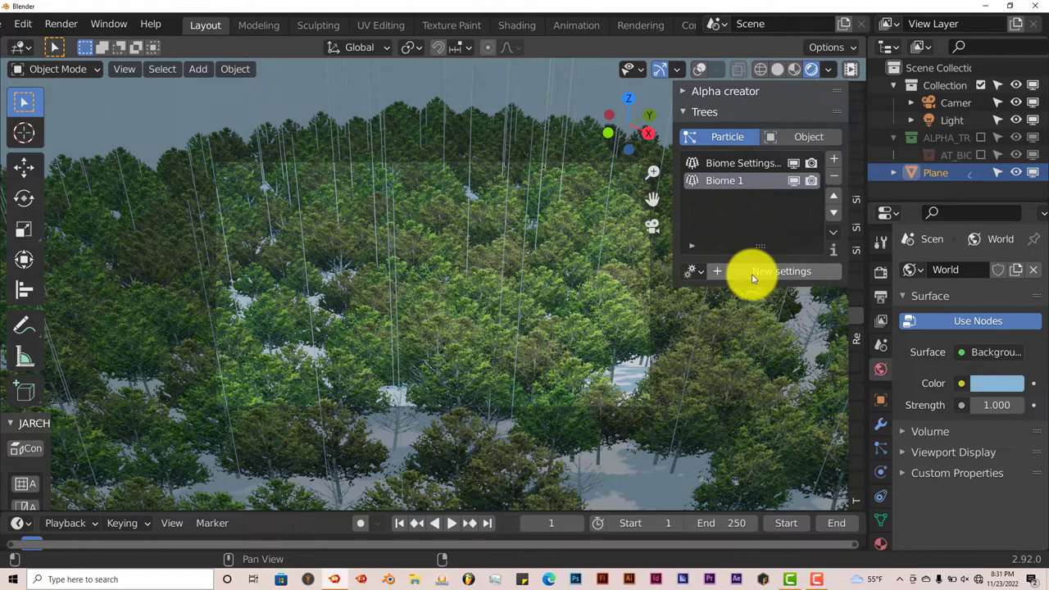
Create new settings for Biome 1 and drag its Scale higher.
click(781, 272)
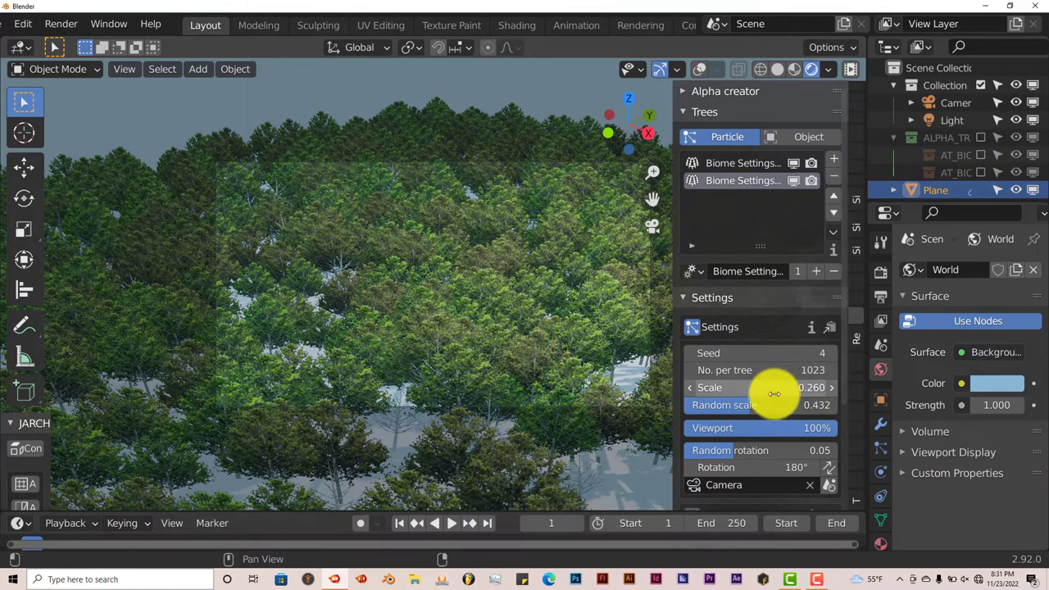
drag(774, 387, 796, 386)
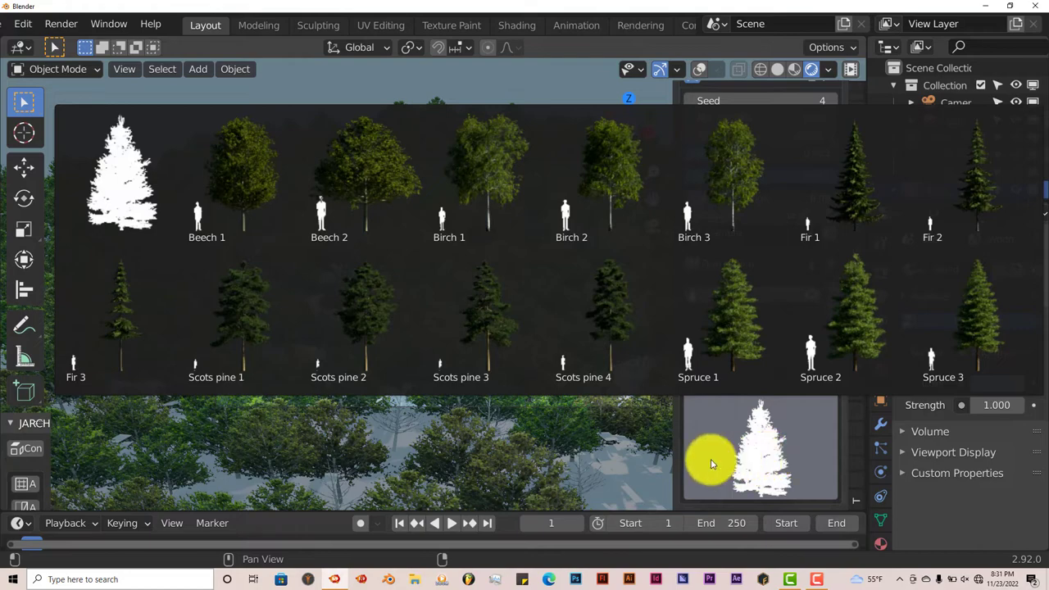
Pick Birch 1 from the Distribution tree gallery so birches fill the plane among the beeches.
click(855, 320)
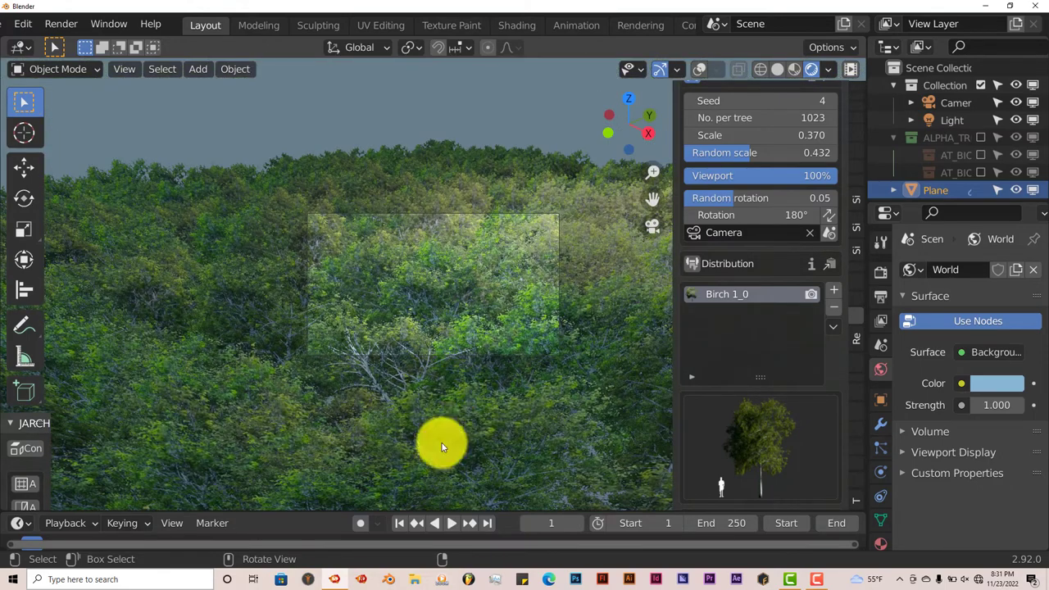
drag(442, 446, 676, 394)
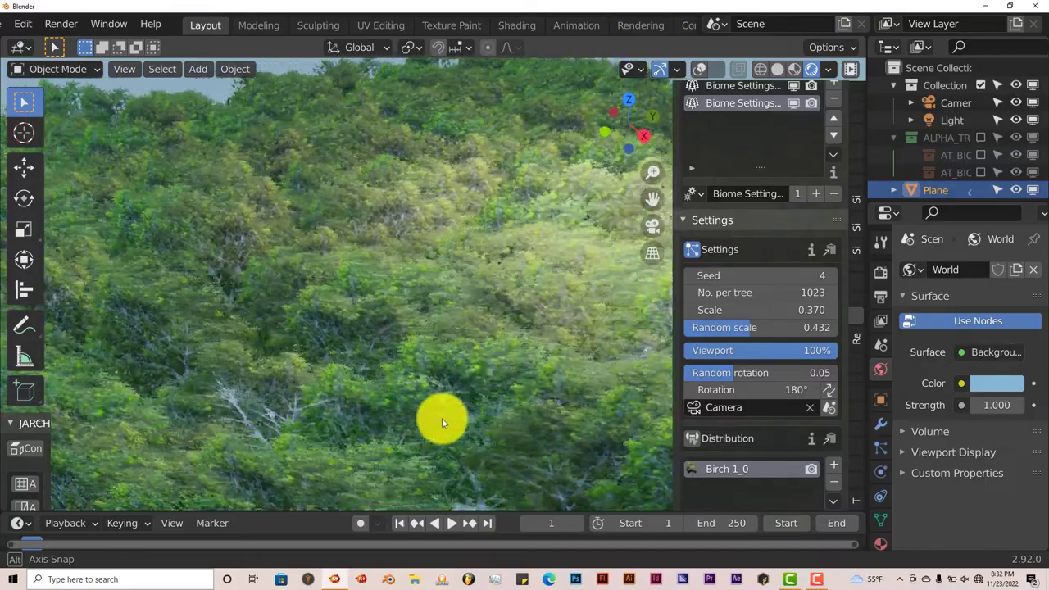
drag(442, 423, 480, 431)
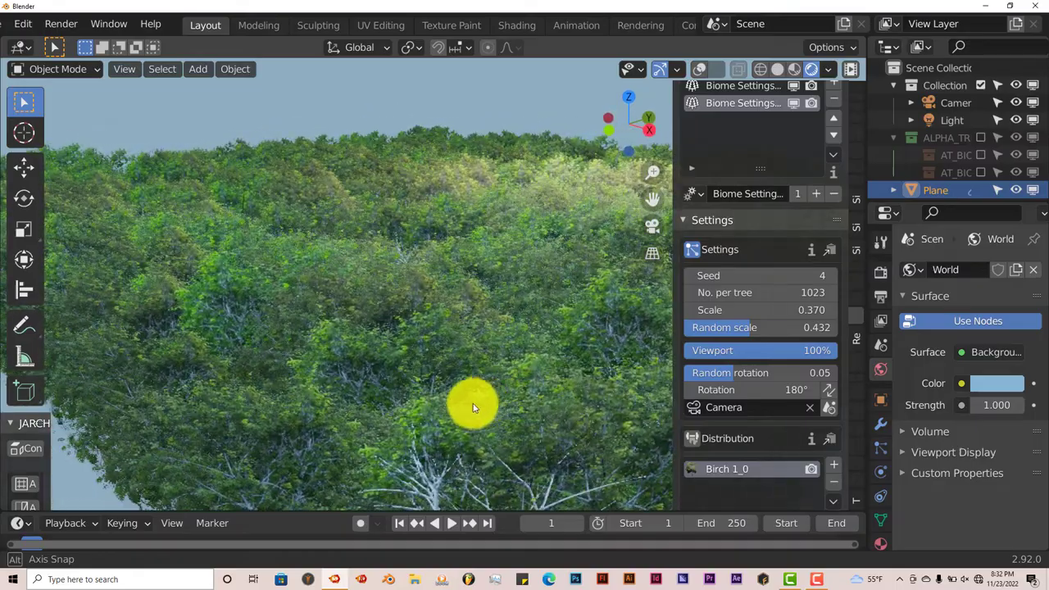
drag(471, 408, 484, 389)
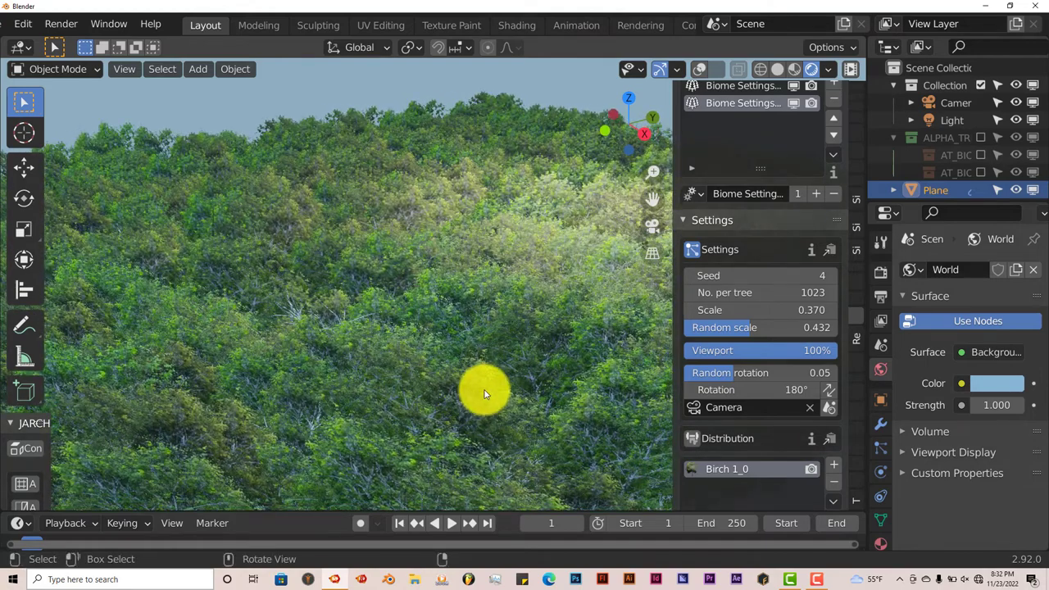
mouse_move(443, 387)
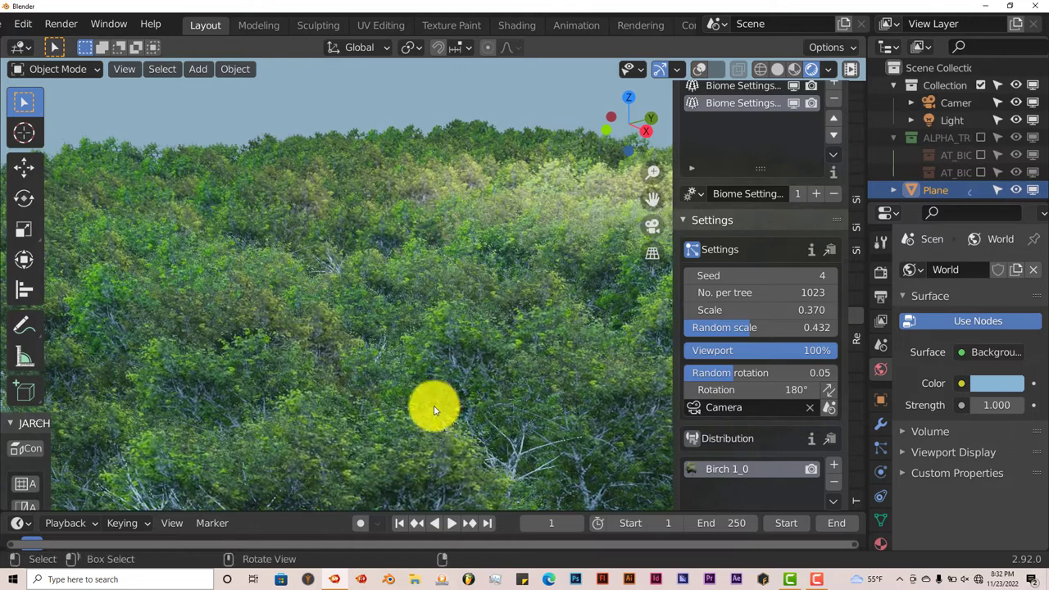
mouse_move(436, 401)
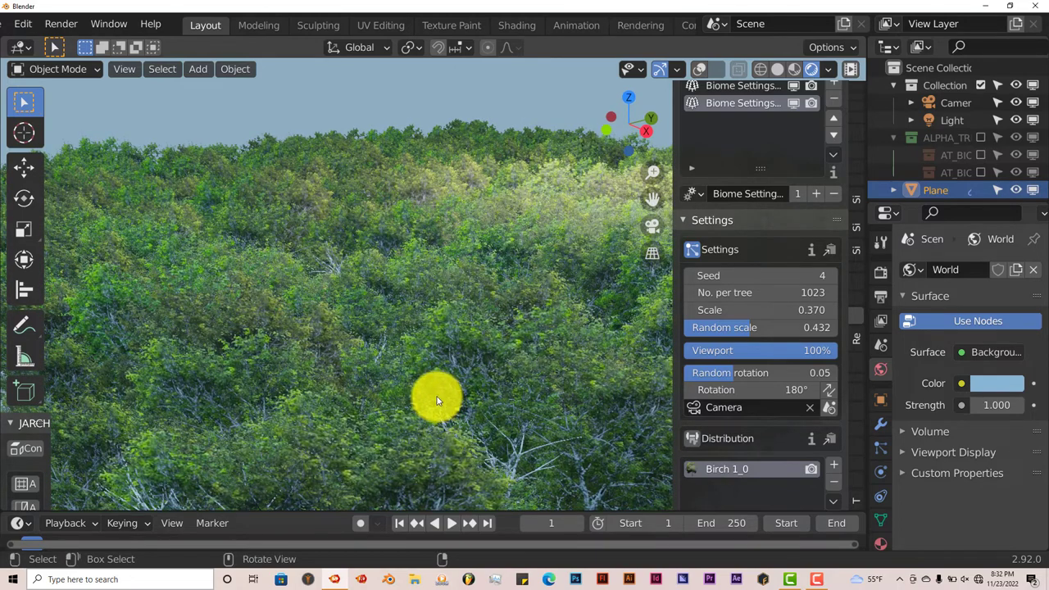